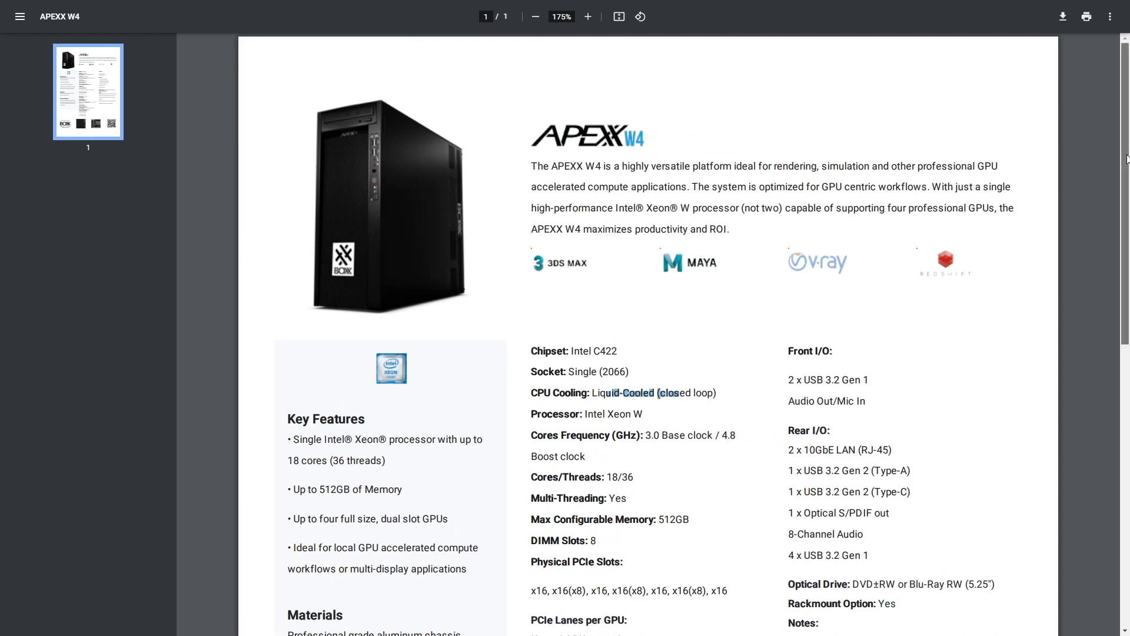
Start a live interactive Arnold render of the car
scroll(down, 3)
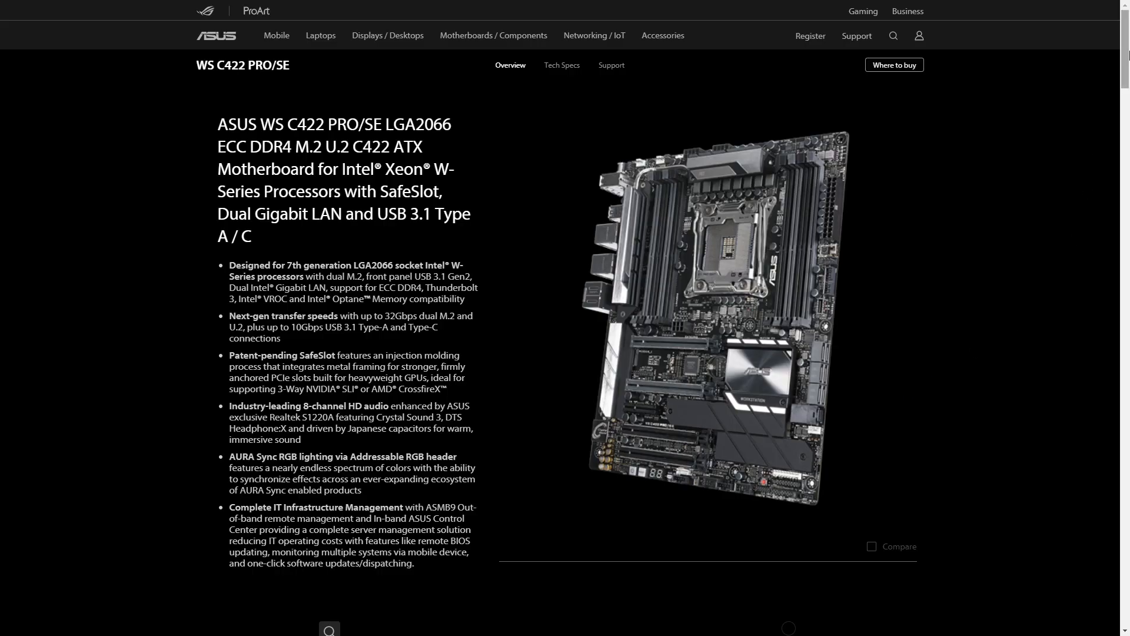
scroll(down, 3)
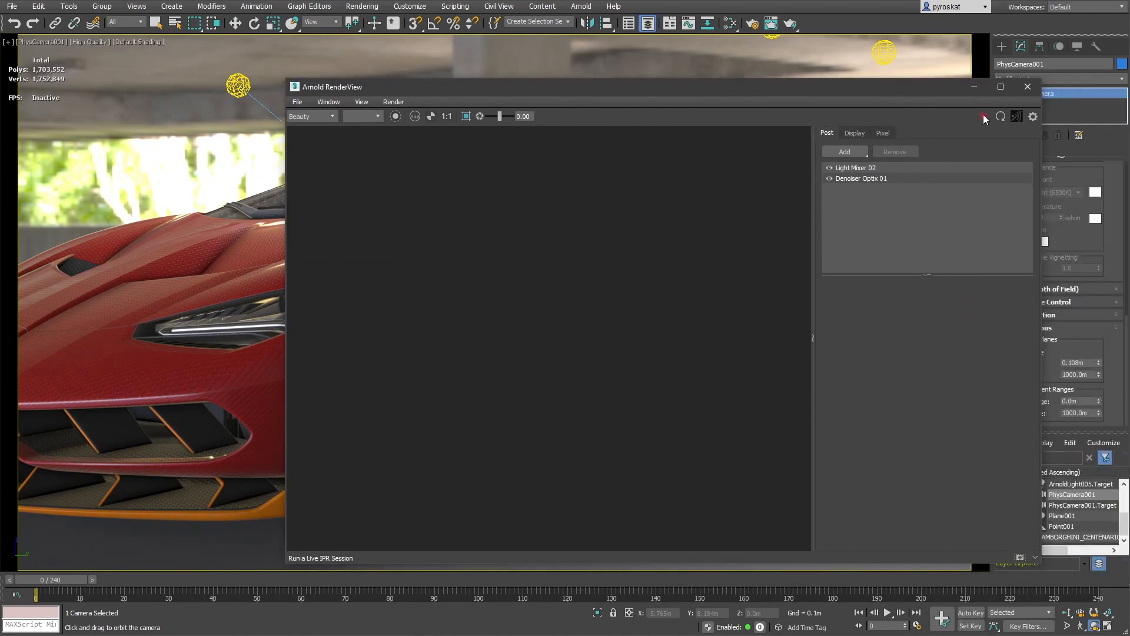
click(445, 116)
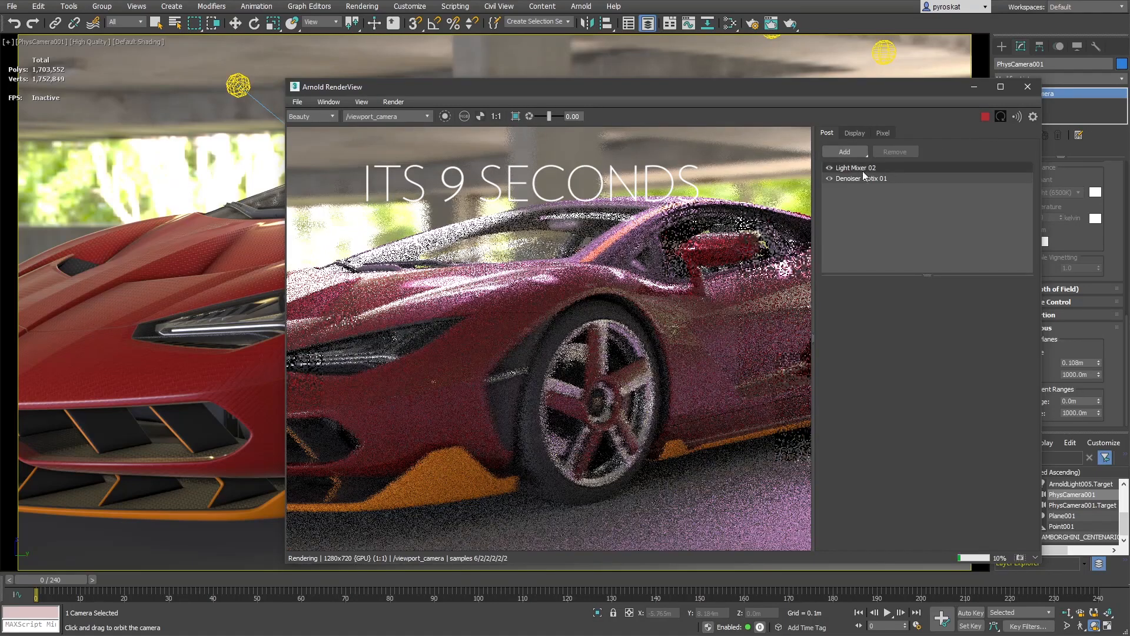
In Light Mixer 02, tint the Top1 light group a pale cyan and confirm
click(855, 167)
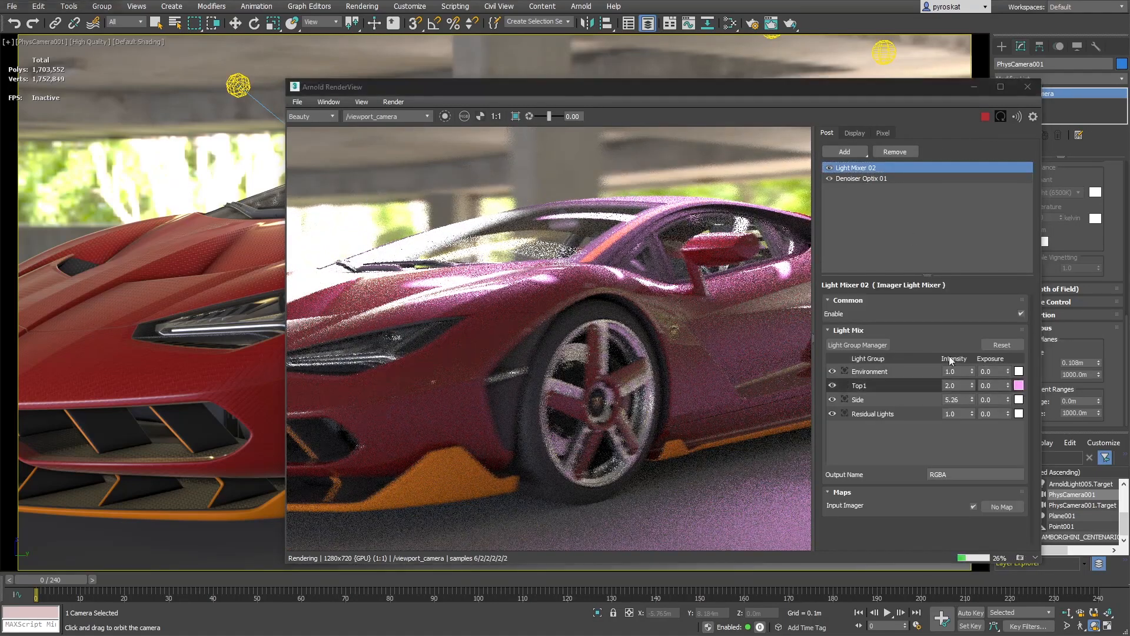
click(1018, 385)
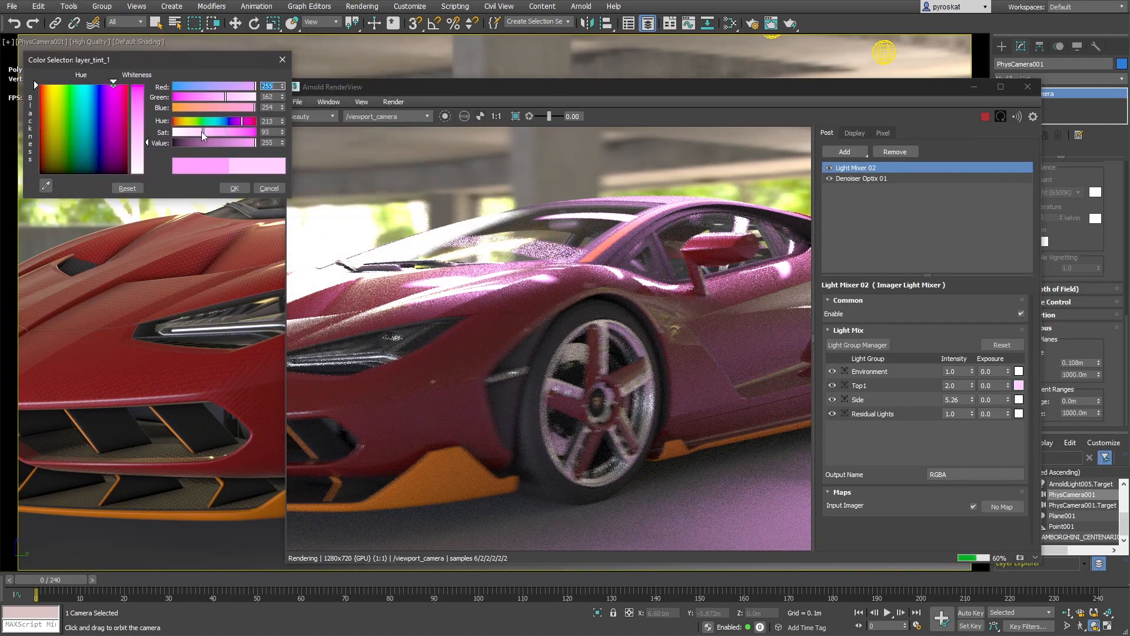
drag(201, 132, 148, 132)
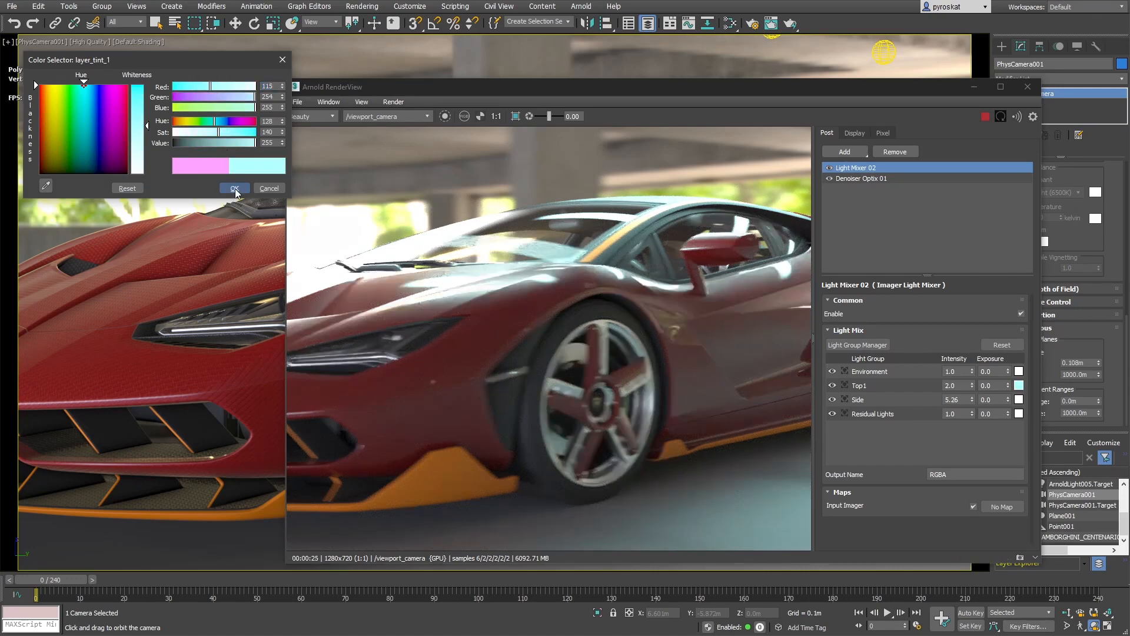
click(234, 188)
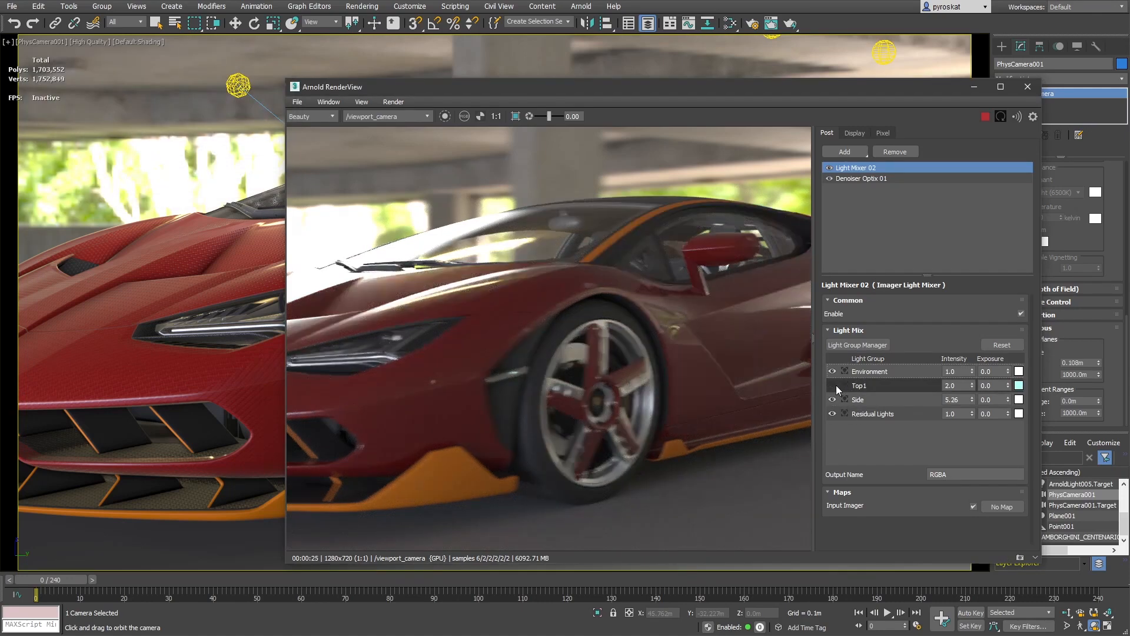
Raise the Side light group's intensity to 9.1 in the Light Mix rollout
click(833, 385)
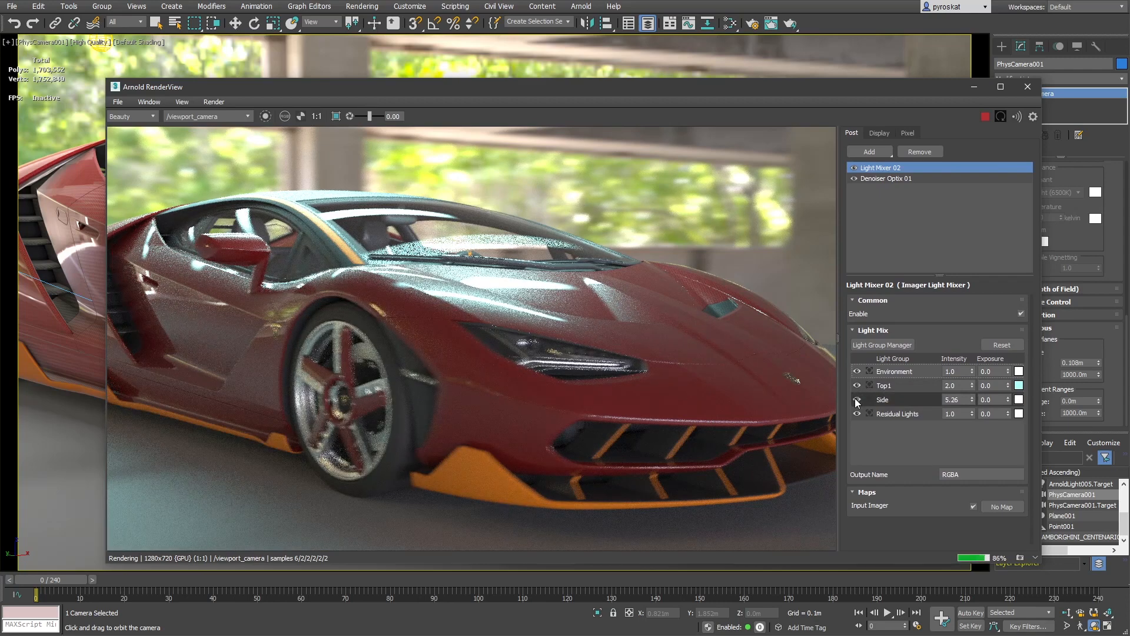
click(857, 399)
text(9.1)
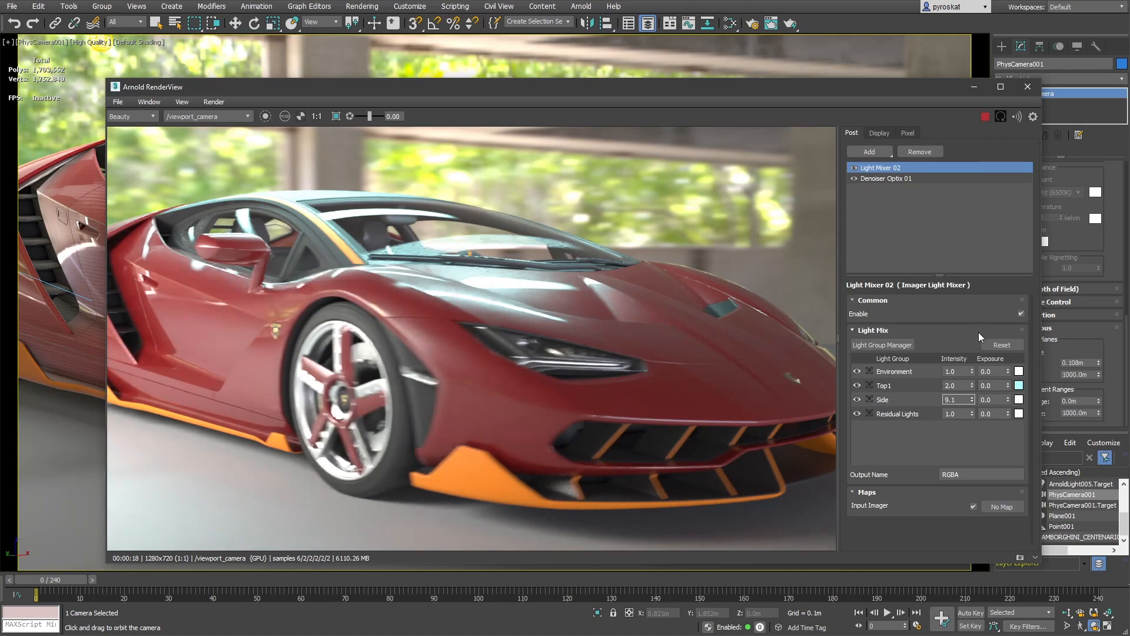
click(1019, 400)
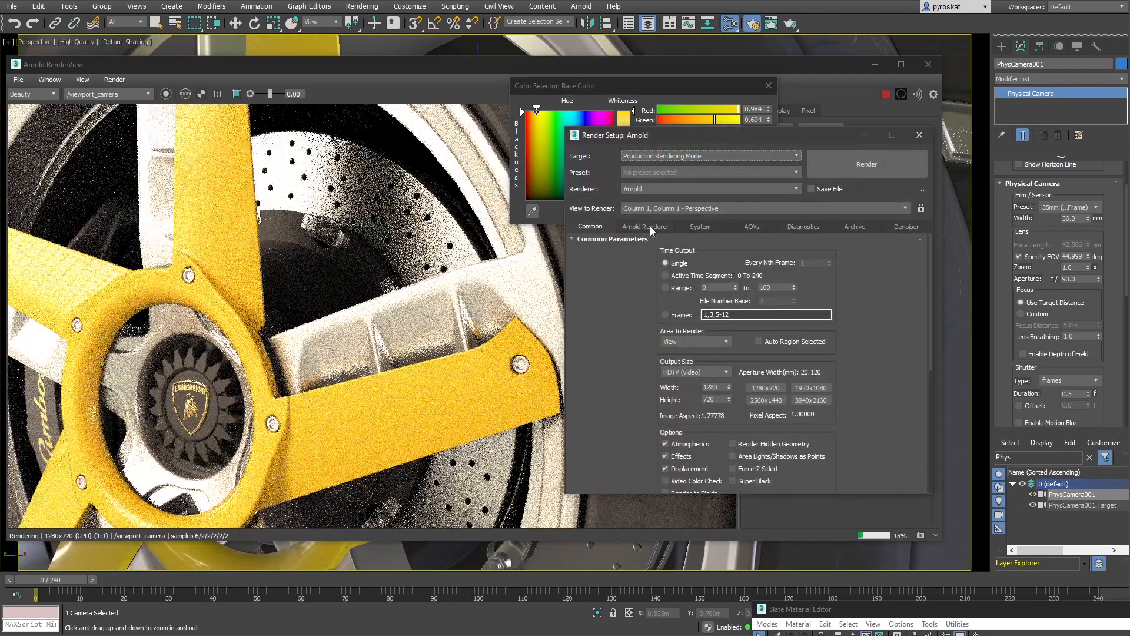
Recolour the wheel rim's base colour to cyan, then to a fine-tuned purple
click(645, 226)
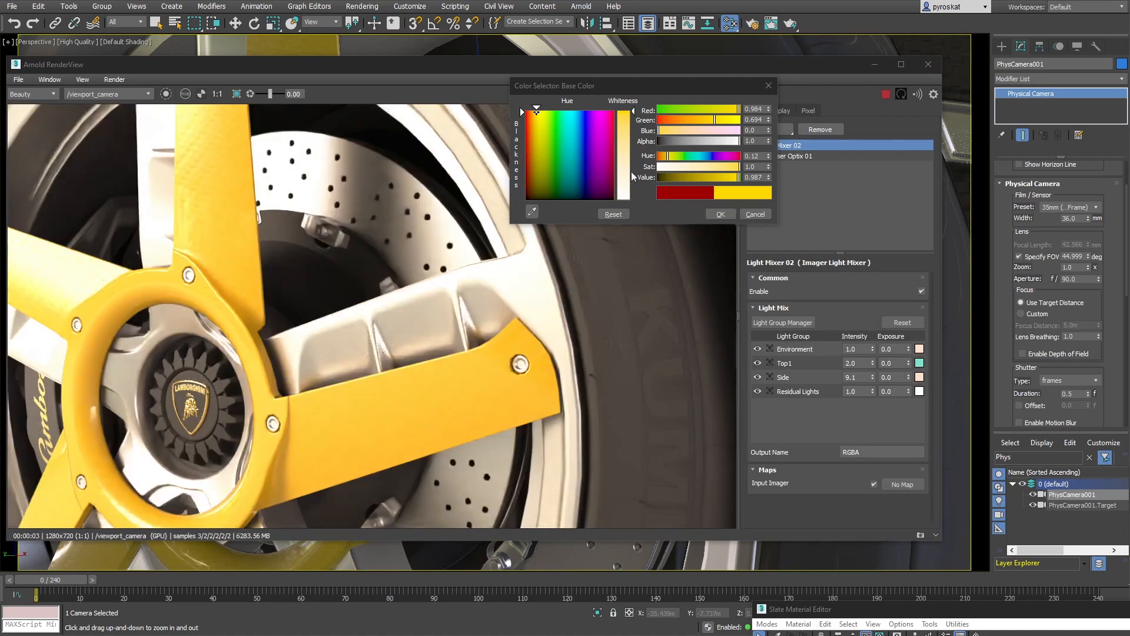
click(570, 125)
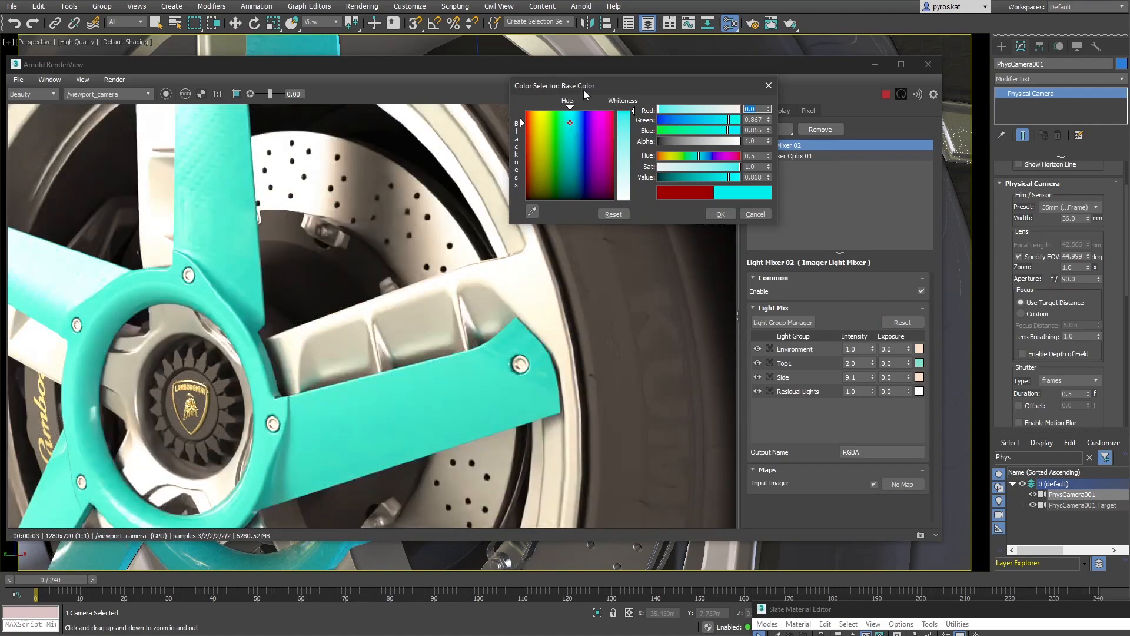
click(601, 168)
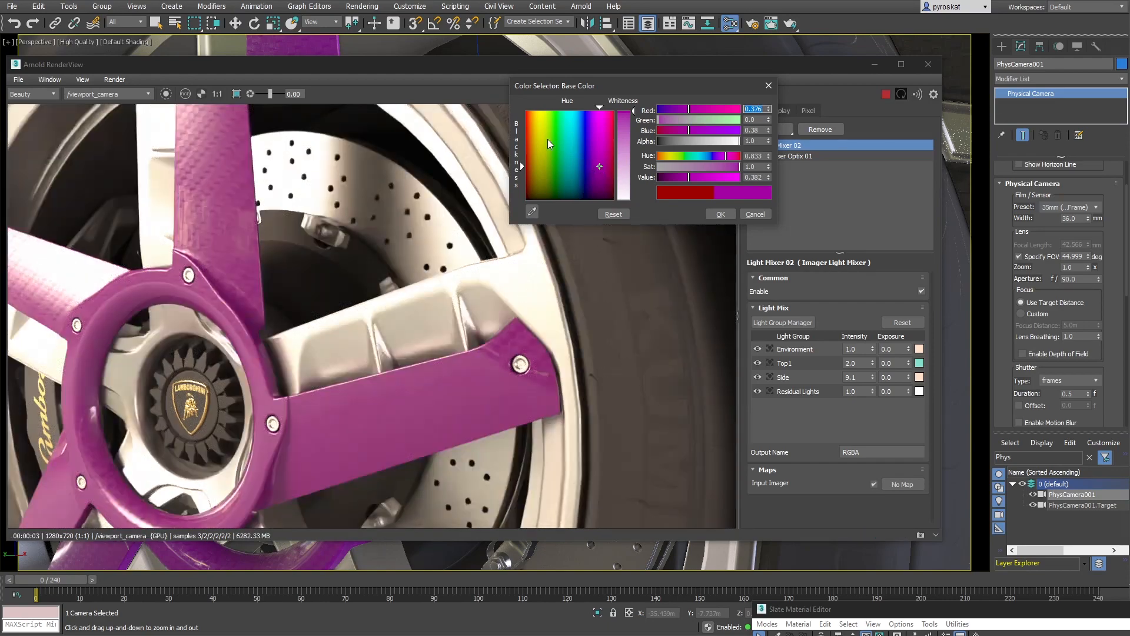
click(557, 130)
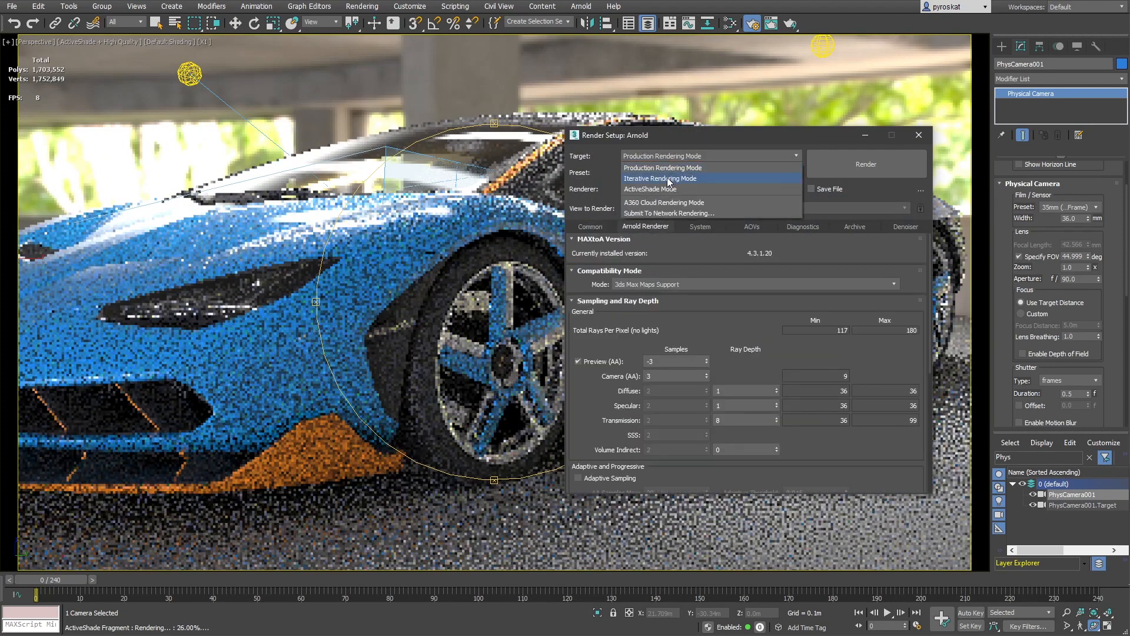
Set the render target to ActiveShade with GPU as render device, then close Render Setup
click(650, 189)
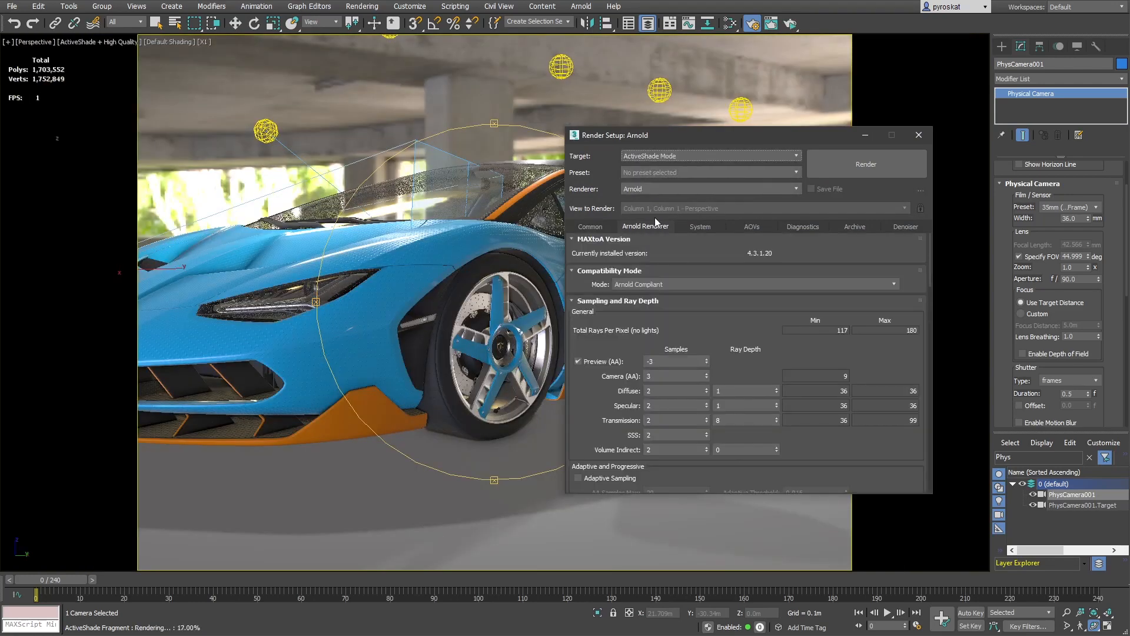
click(698, 226)
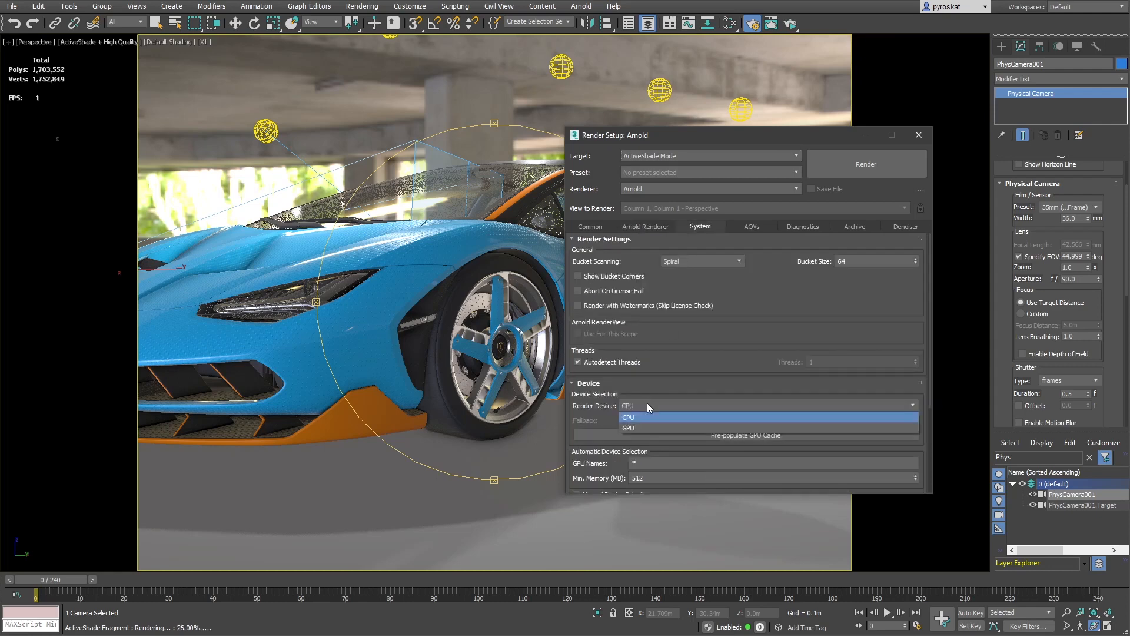
click(629, 427)
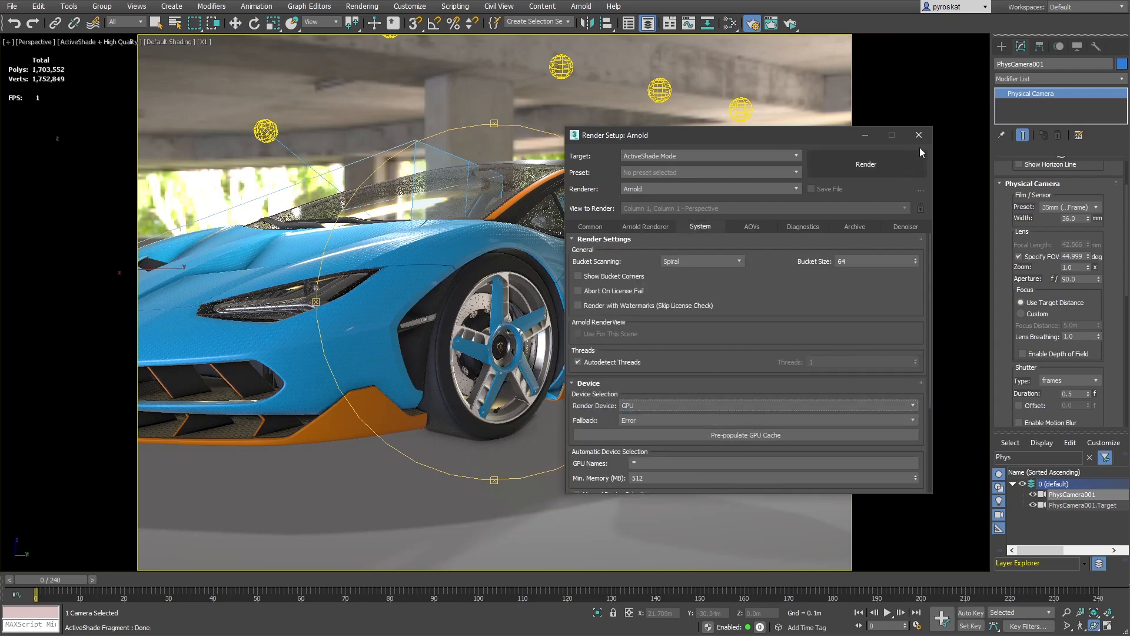
click(918, 135)
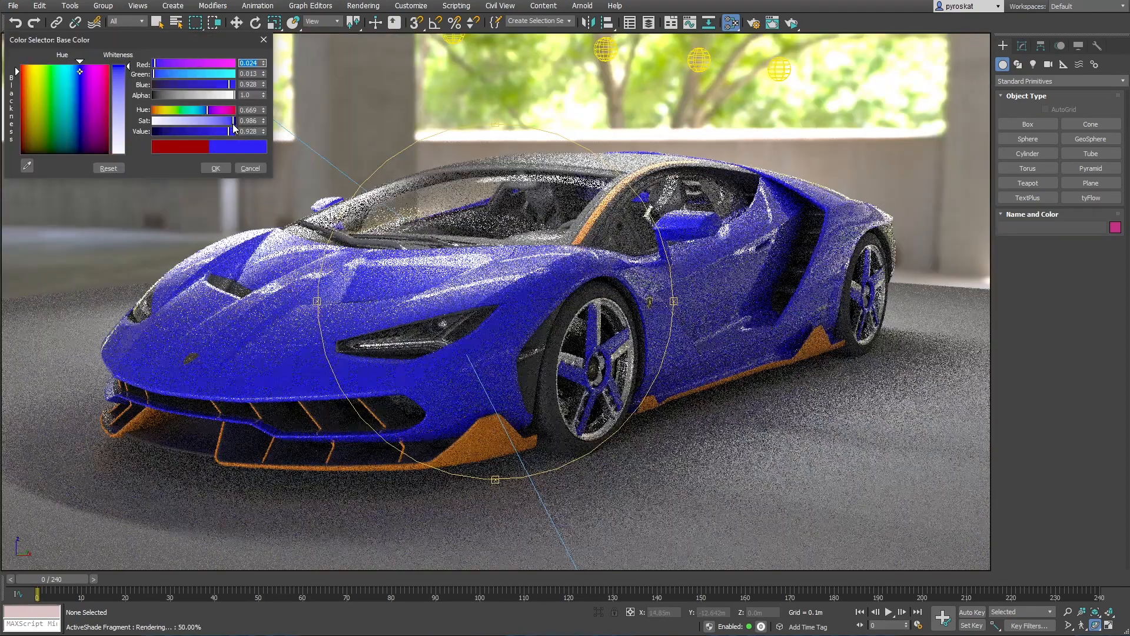
Shift the car body paint from blue toward purple and finish adjusting its colour
drag(166, 63, 204, 63)
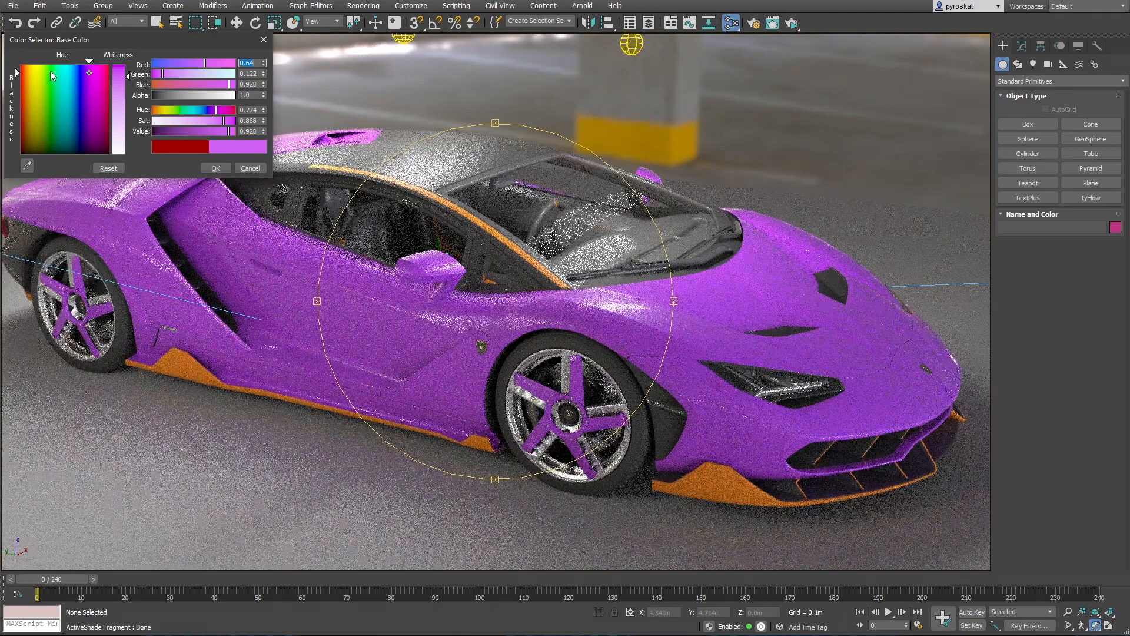
click(50, 69)
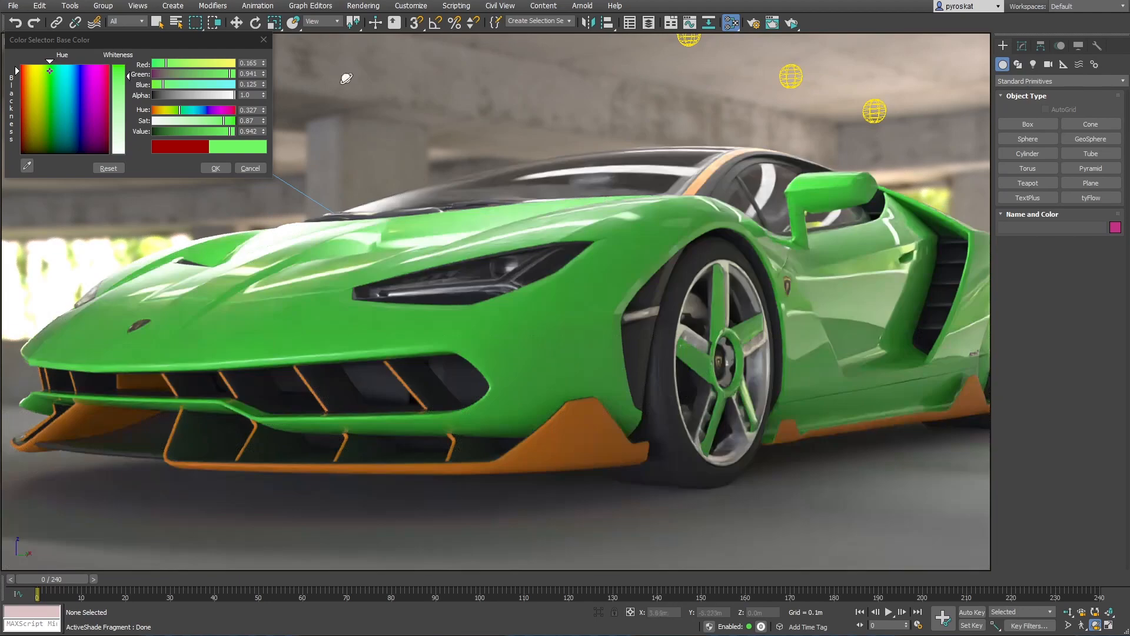
click(214, 169)
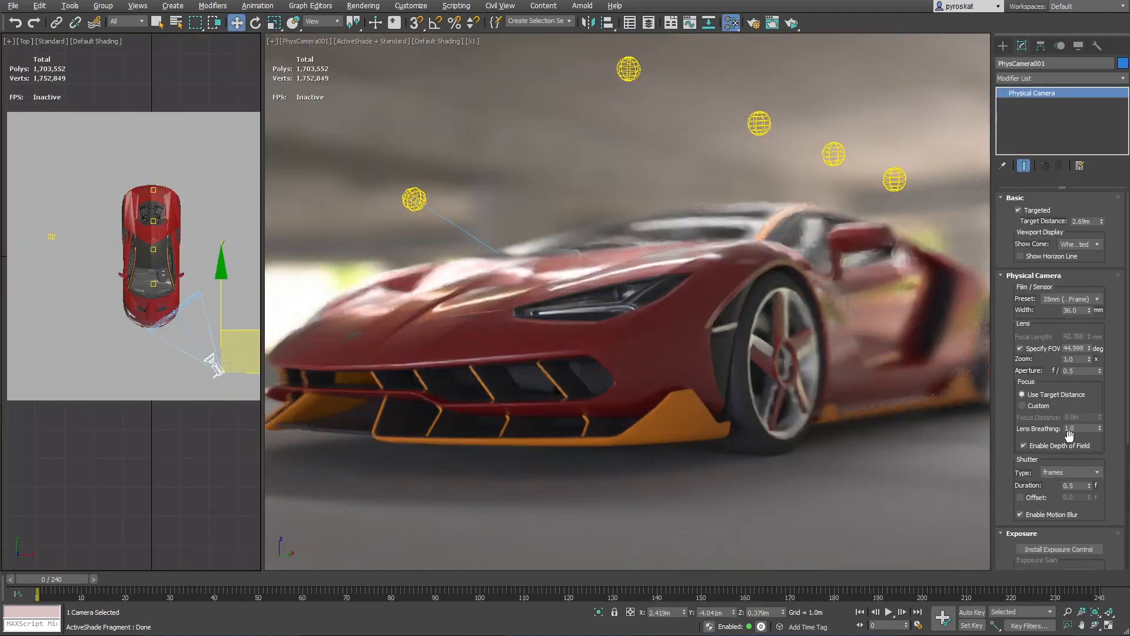
mouse_move(1070, 432)
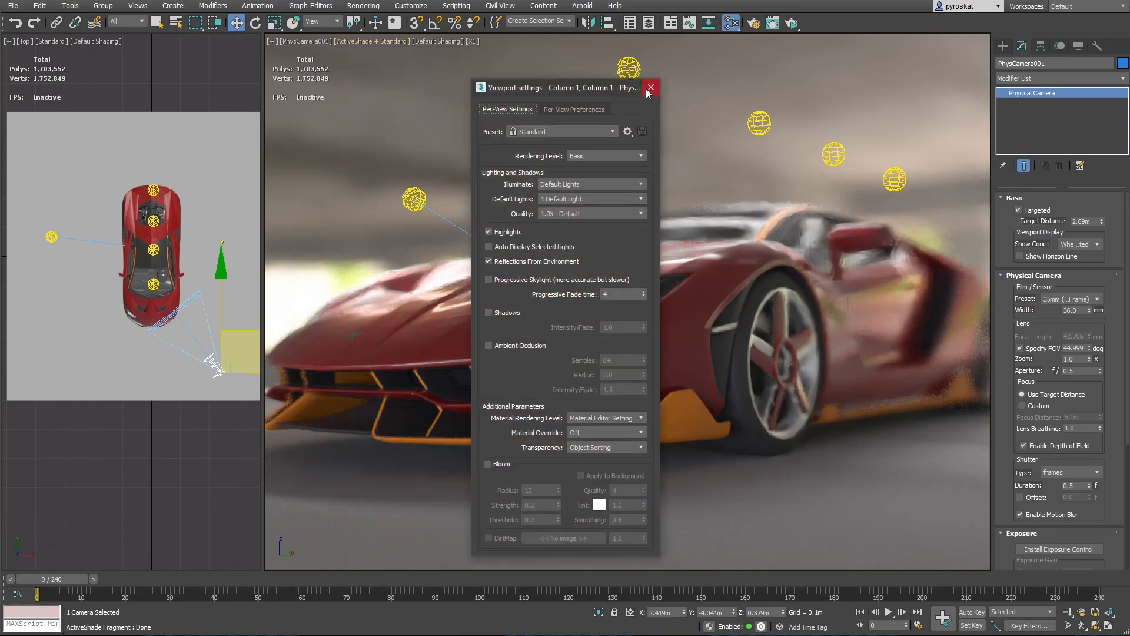
Close the viewport display settings after enabling camera effects
click(650, 86)
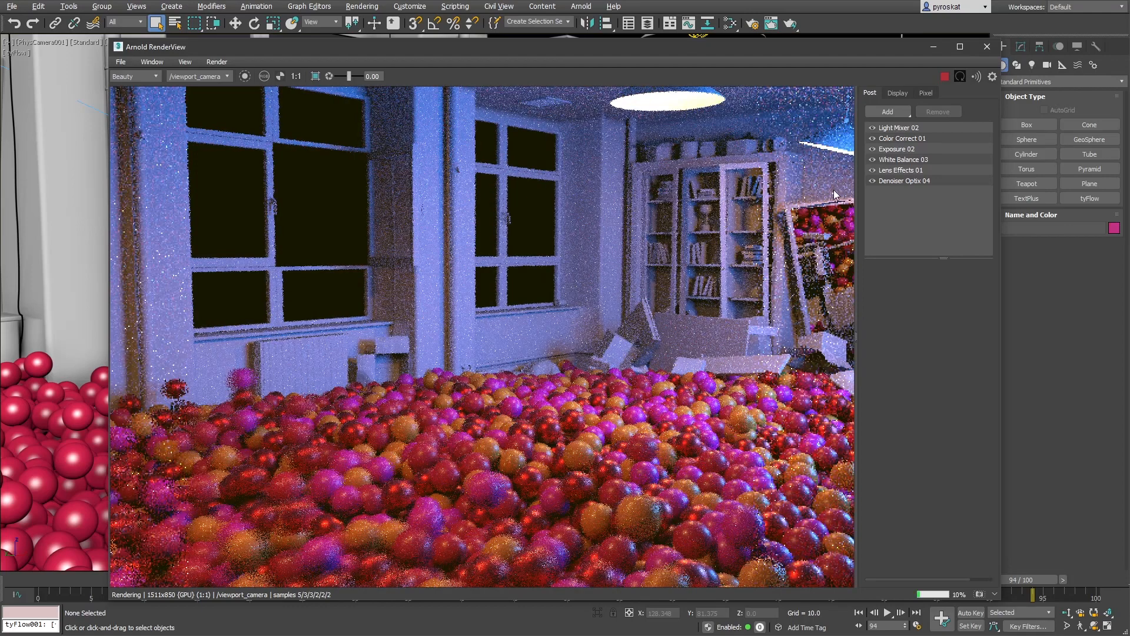
In Light Mixer 02, tint the Interior light group yellow and confirm
click(898, 127)
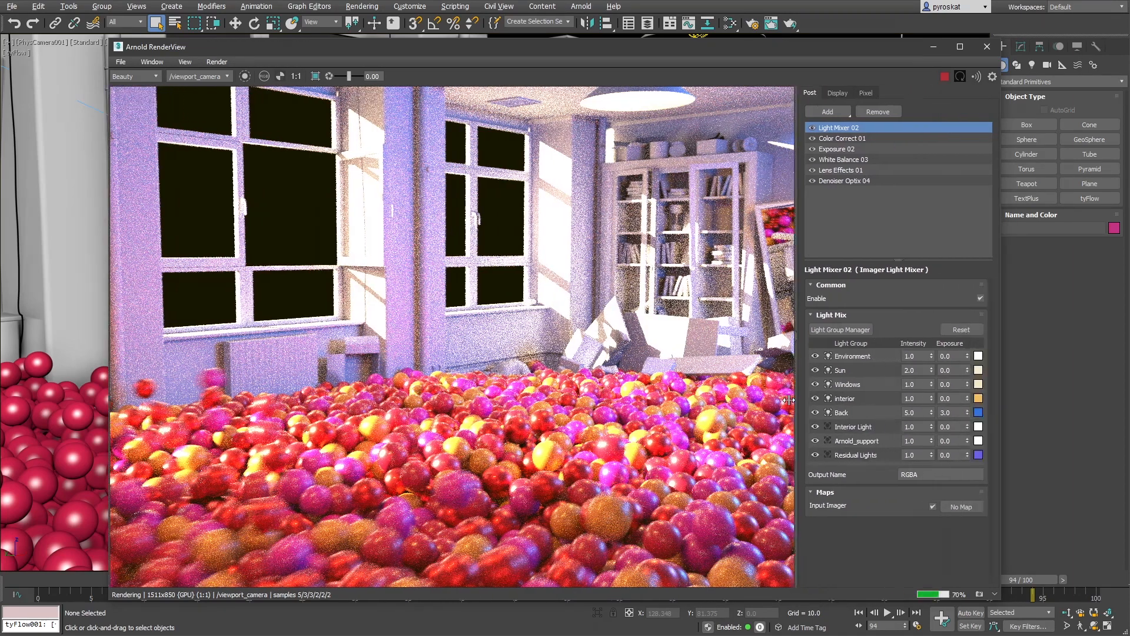
click(978, 398)
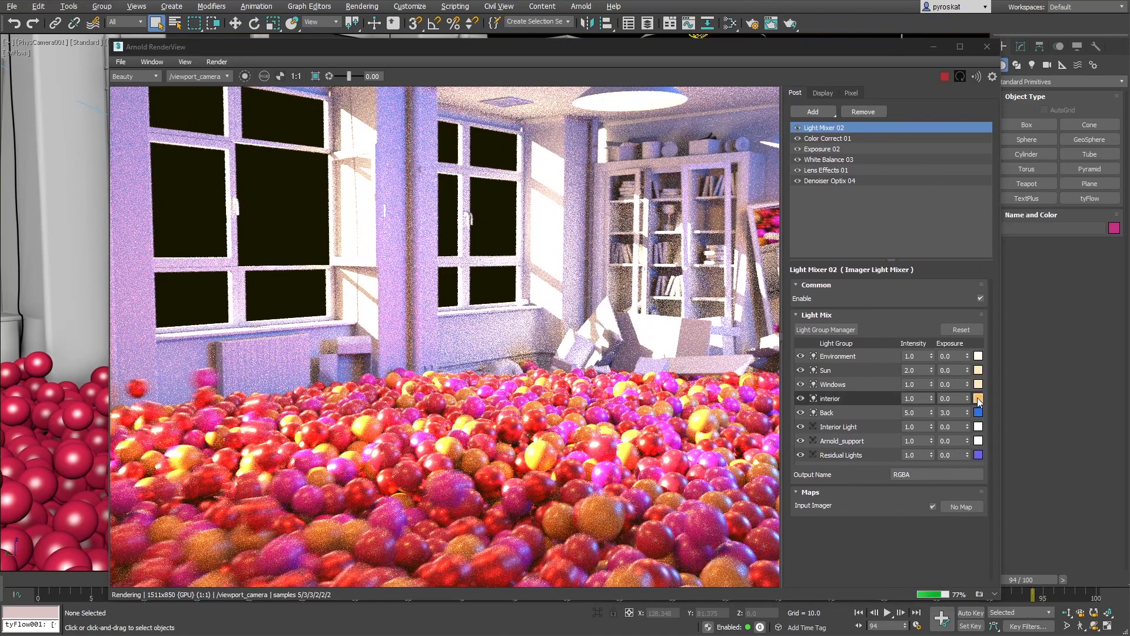
click(978, 399)
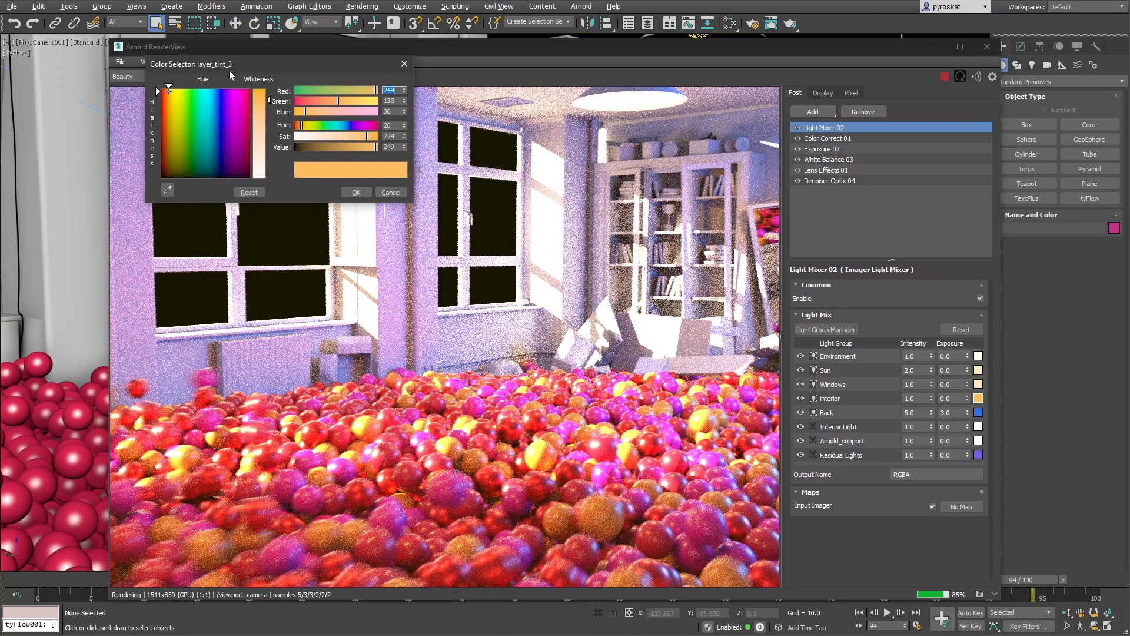
click(222, 97)
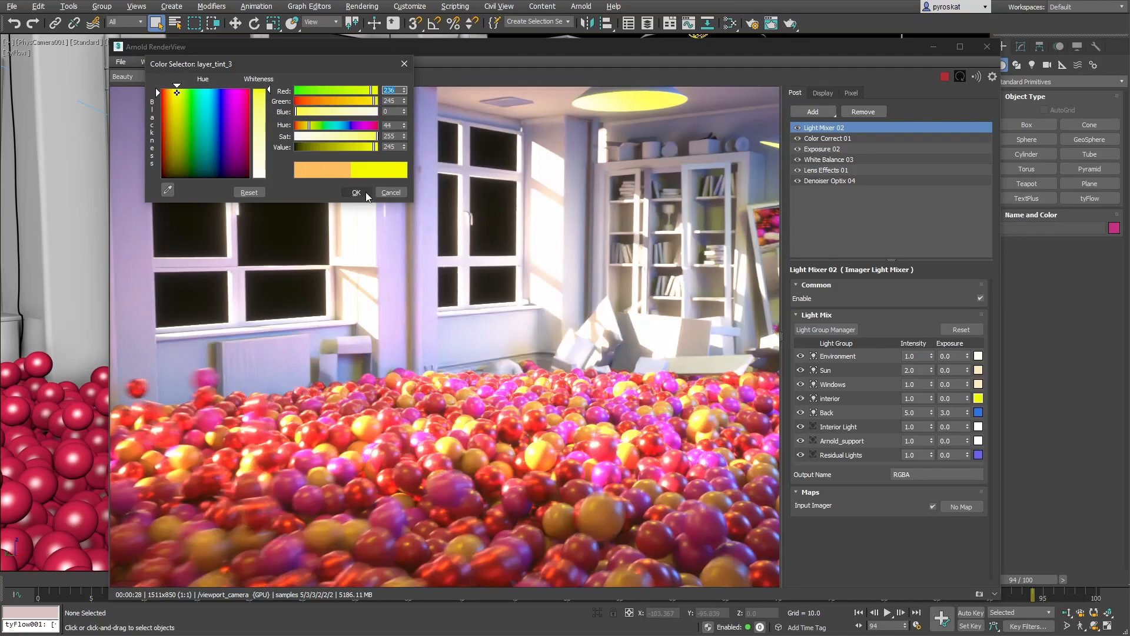
click(354, 192)
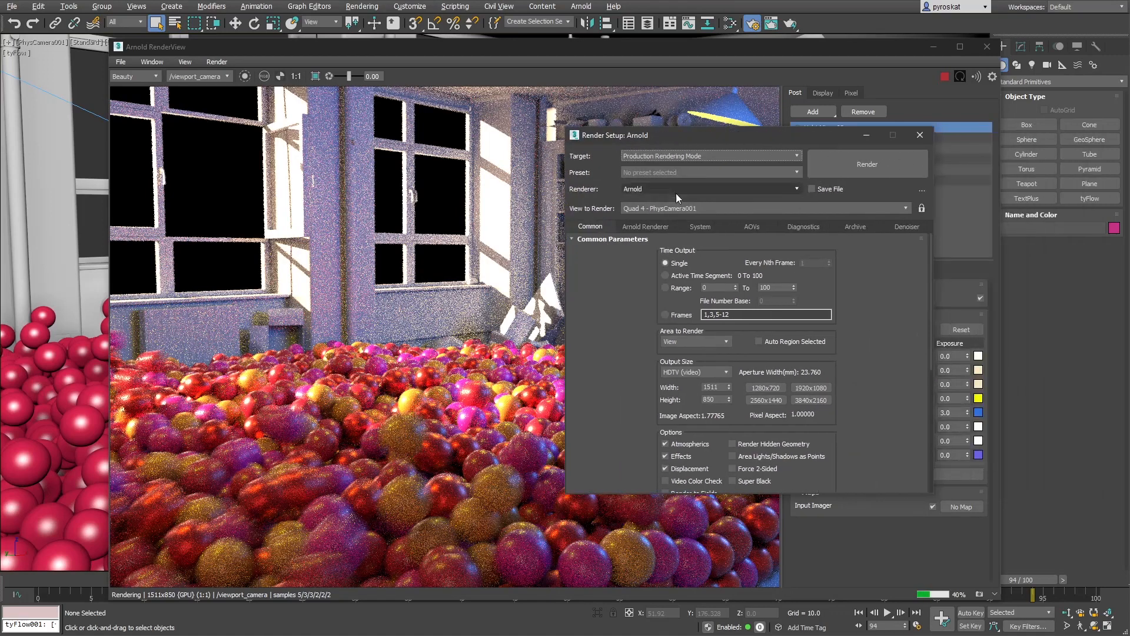
Close the render settings and let the ball pit room render finish
click(645, 226)
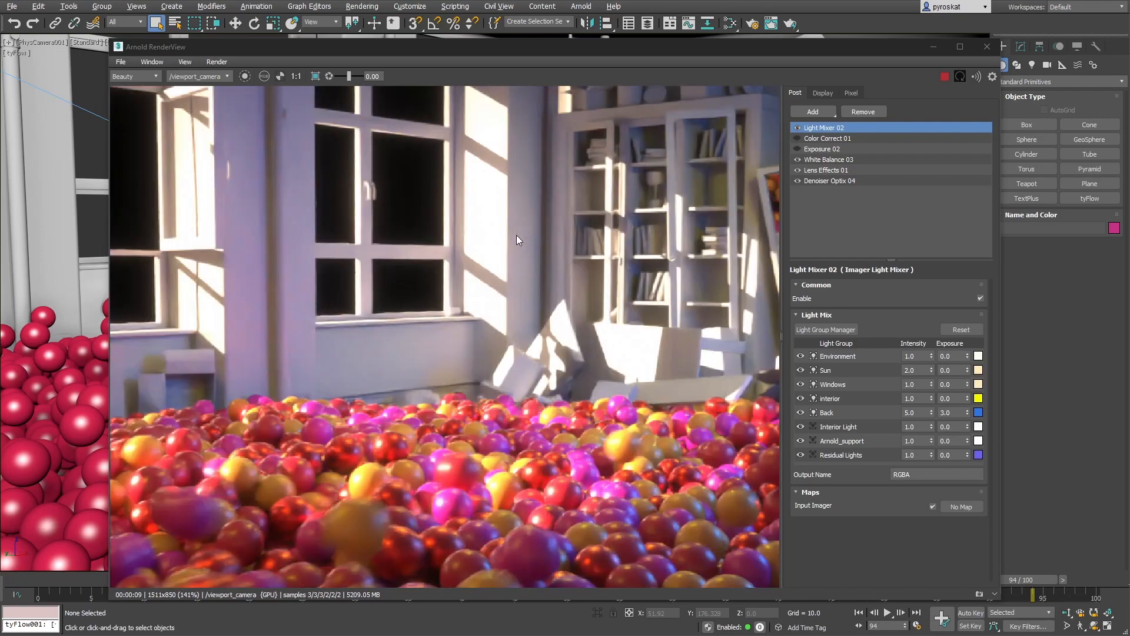
click(295, 75)
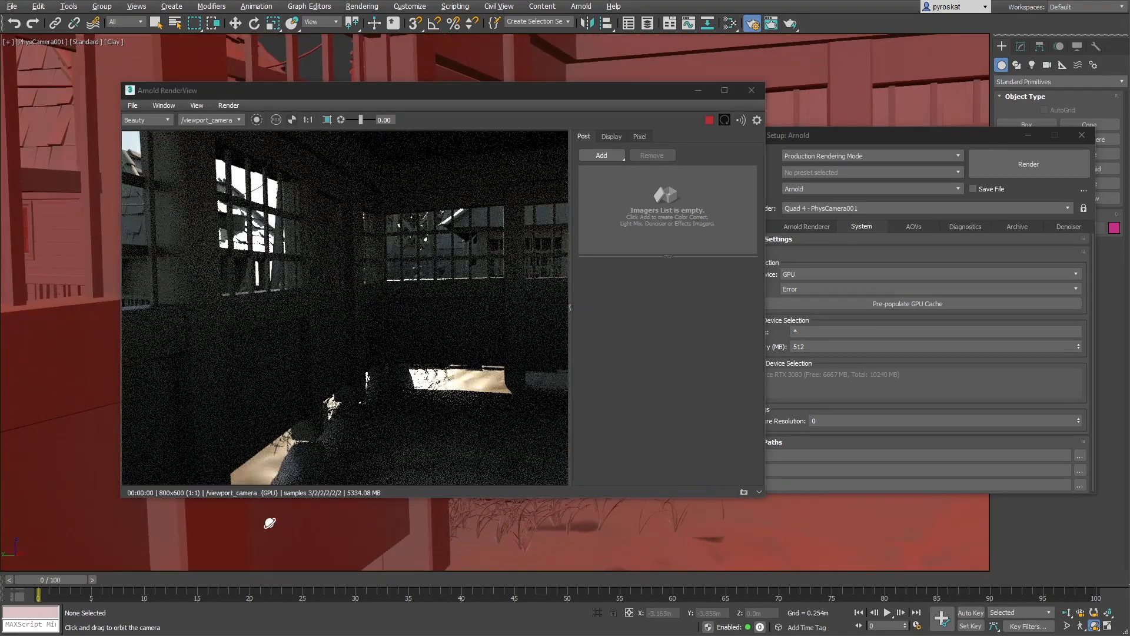
Render the village street and add a Denoiser OptiX imager in post-processing
click(1027, 164)
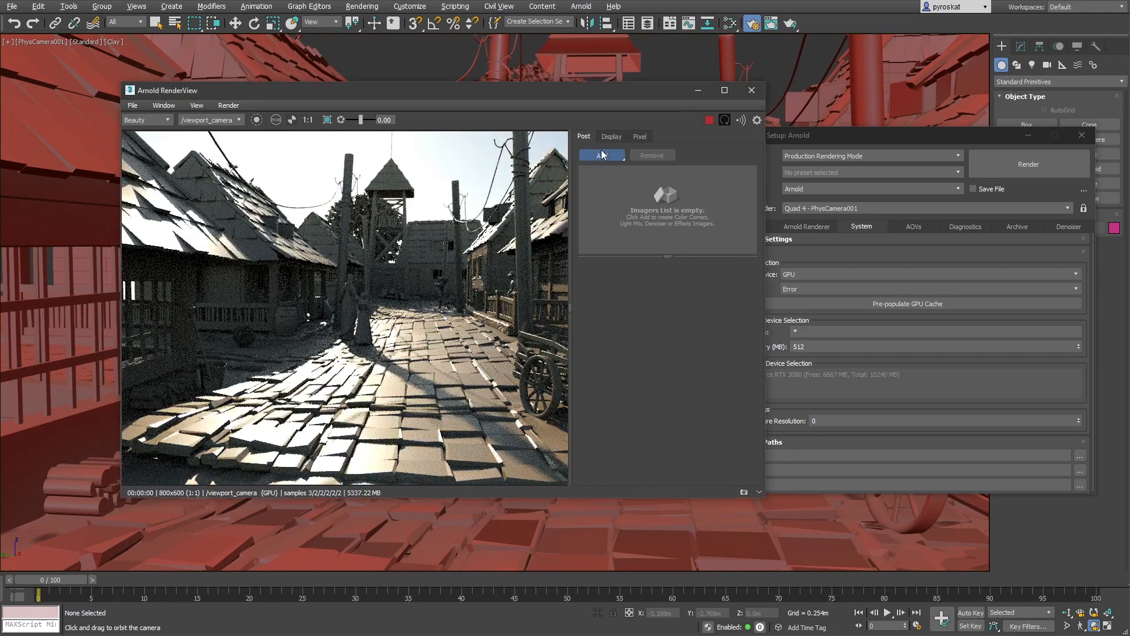
click(602, 156)
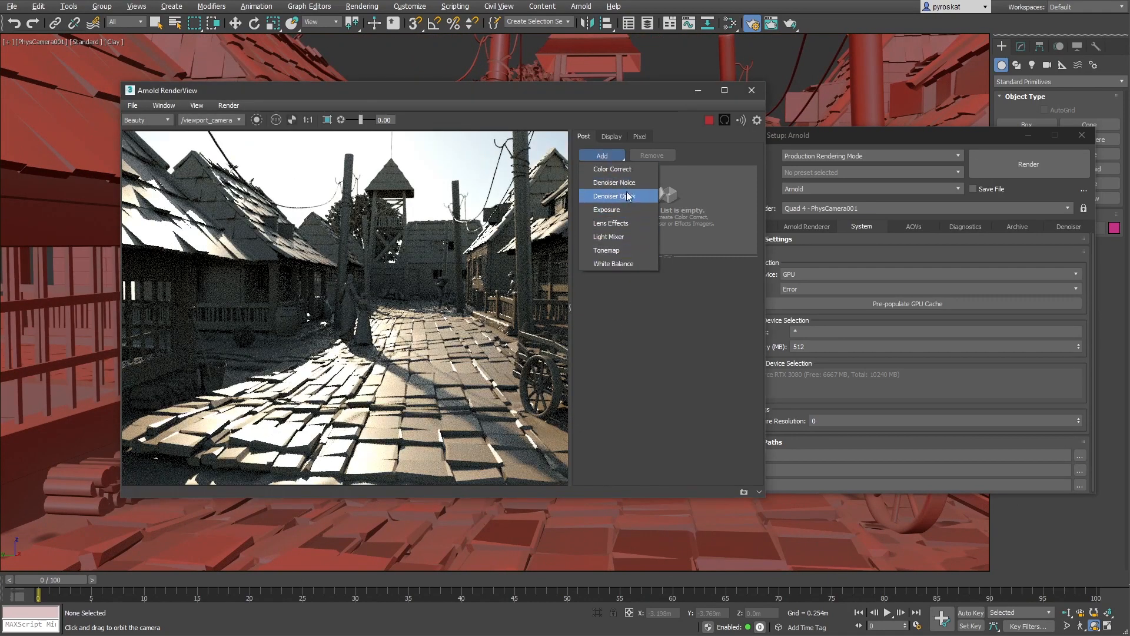
click(615, 195)
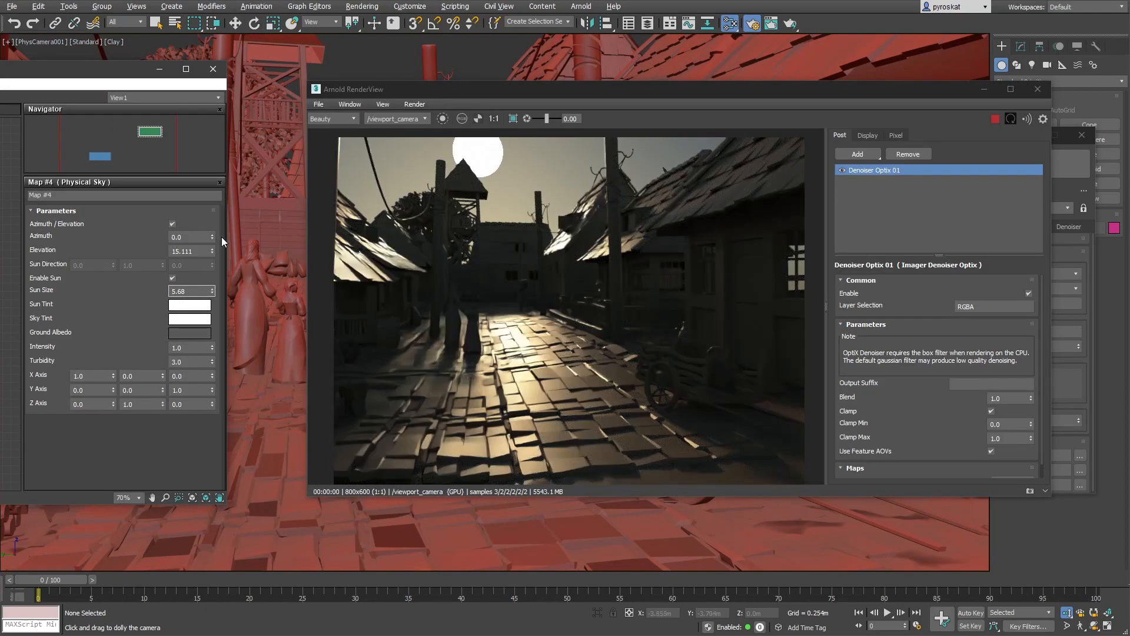
Lower the sun's elevation and enter 19.460 to warm the sky toward sunset
drag(212, 248, 212, 259)
text(7.08)
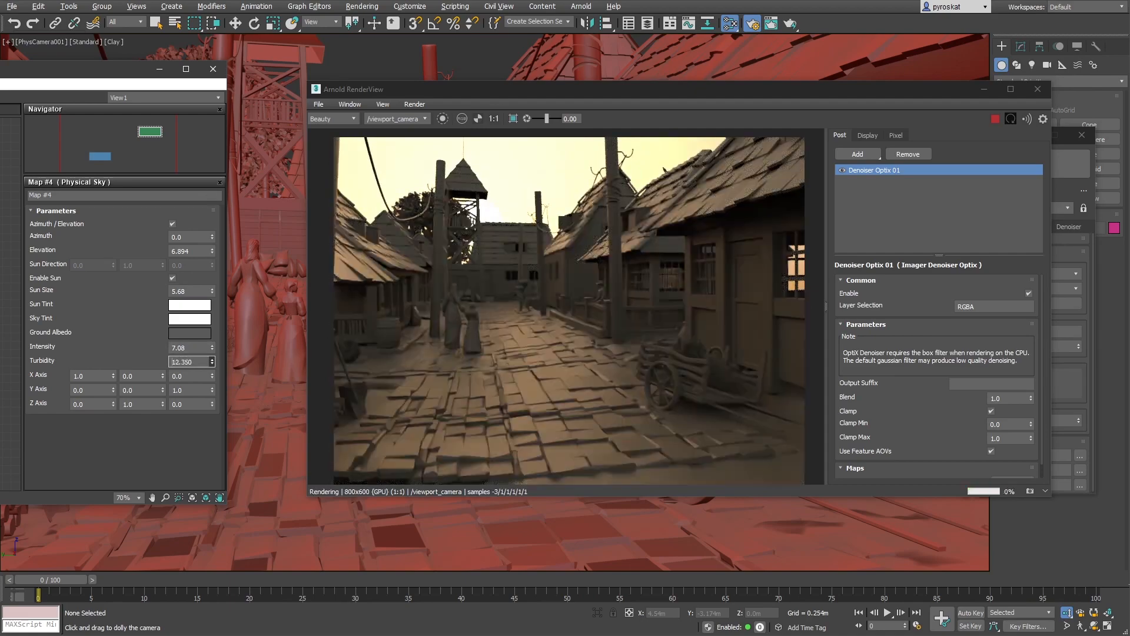
text(19.460)
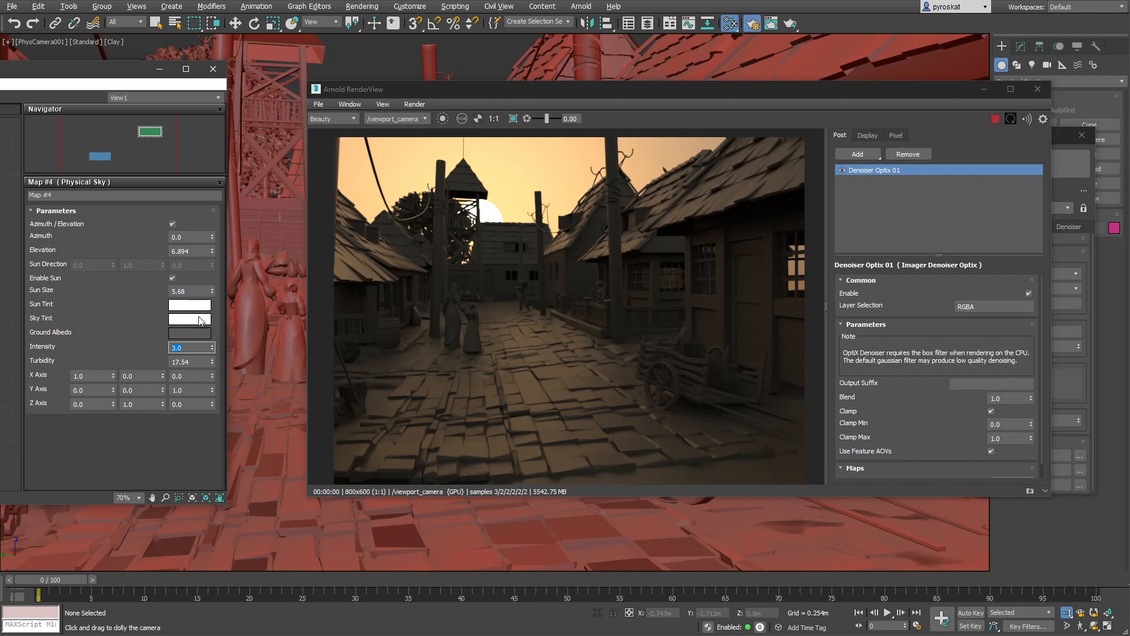
mouse_move(189, 336)
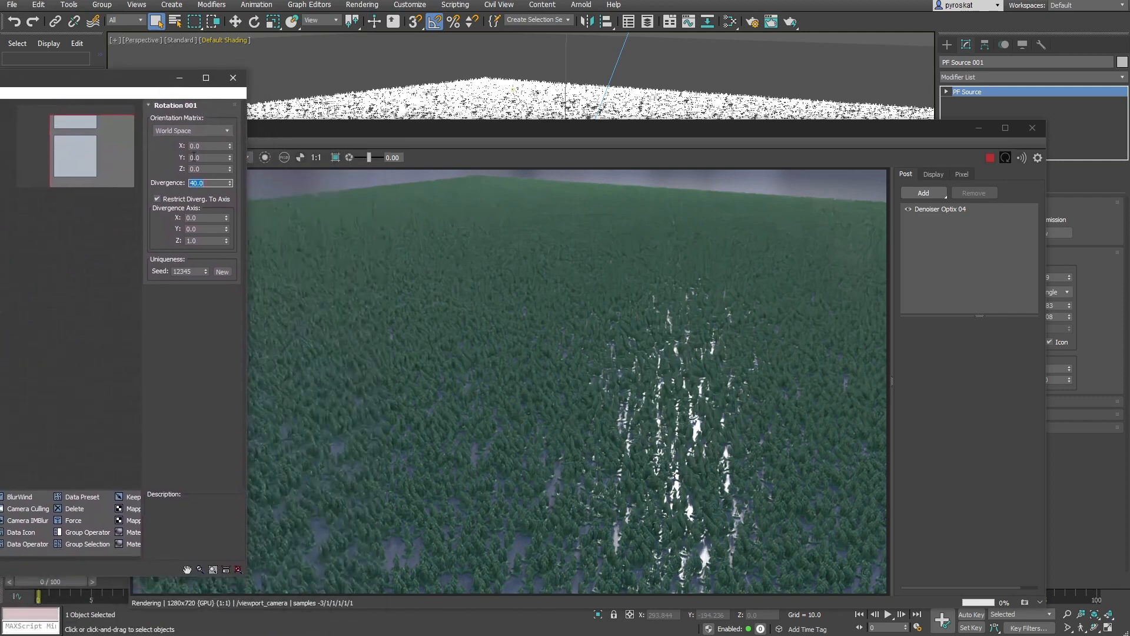
mouse_move(343, 607)
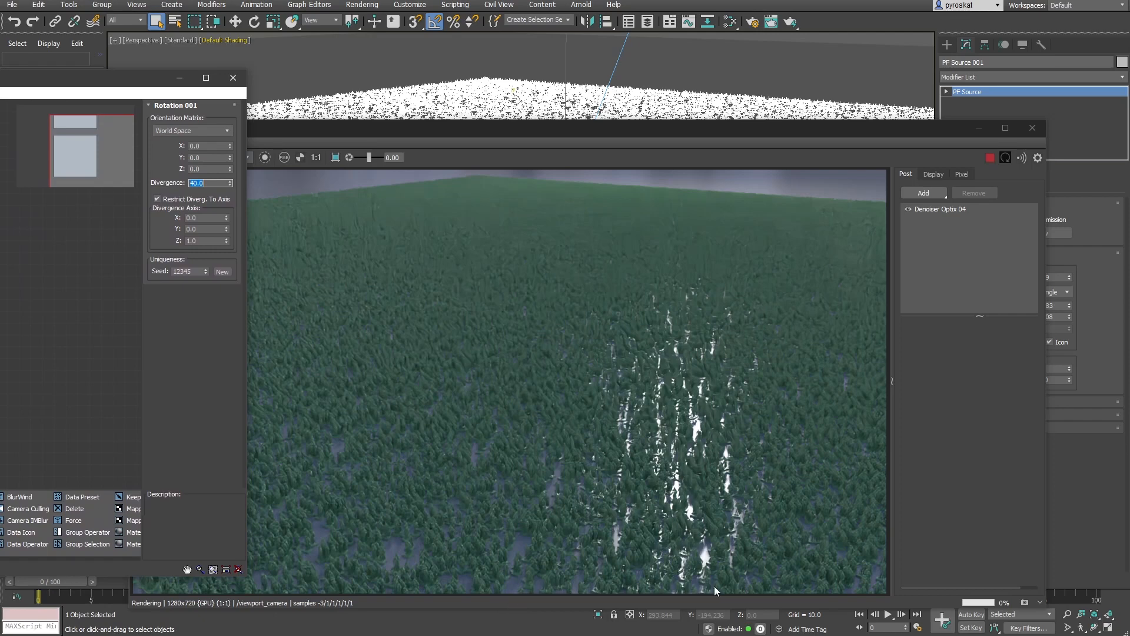
mouse_move(766, 587)
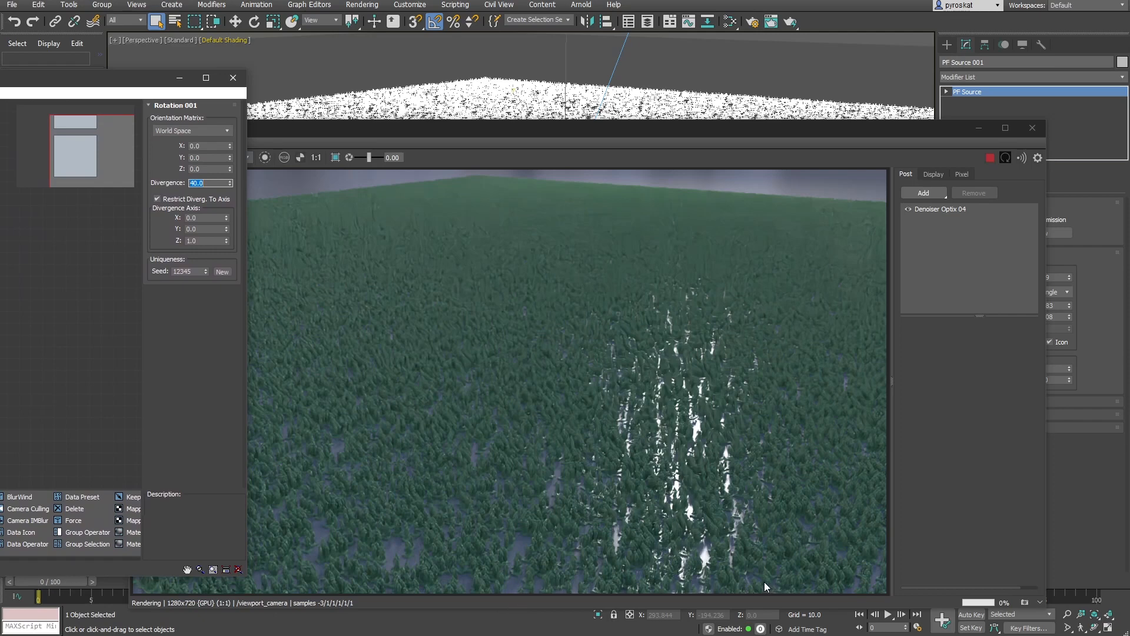
mouse_move(179, 610)
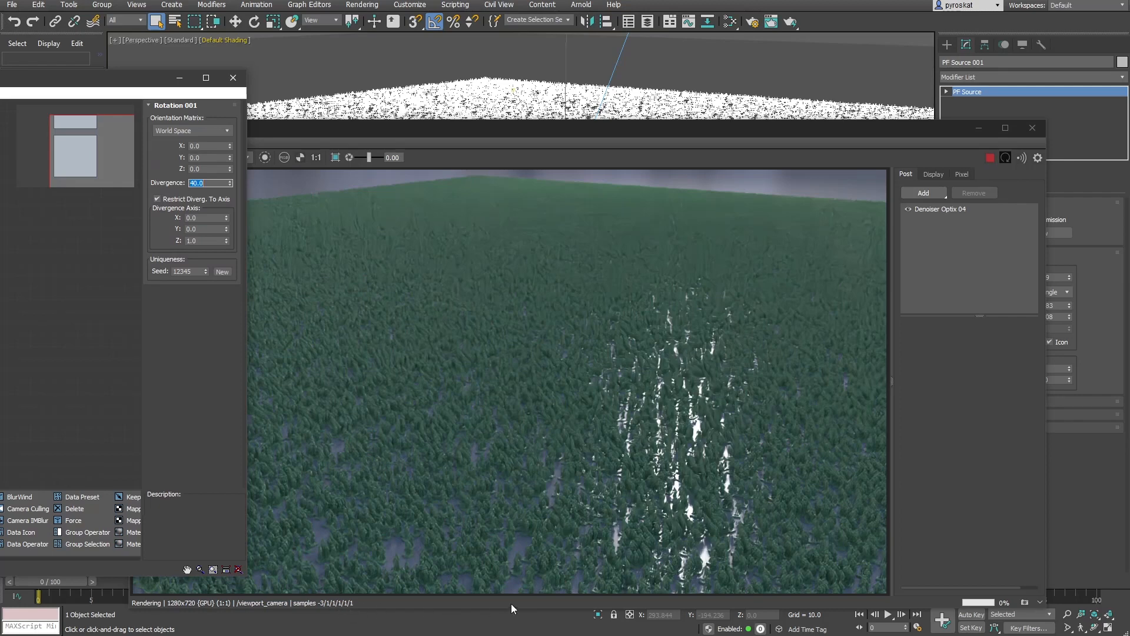
mouse_move(765, 588)
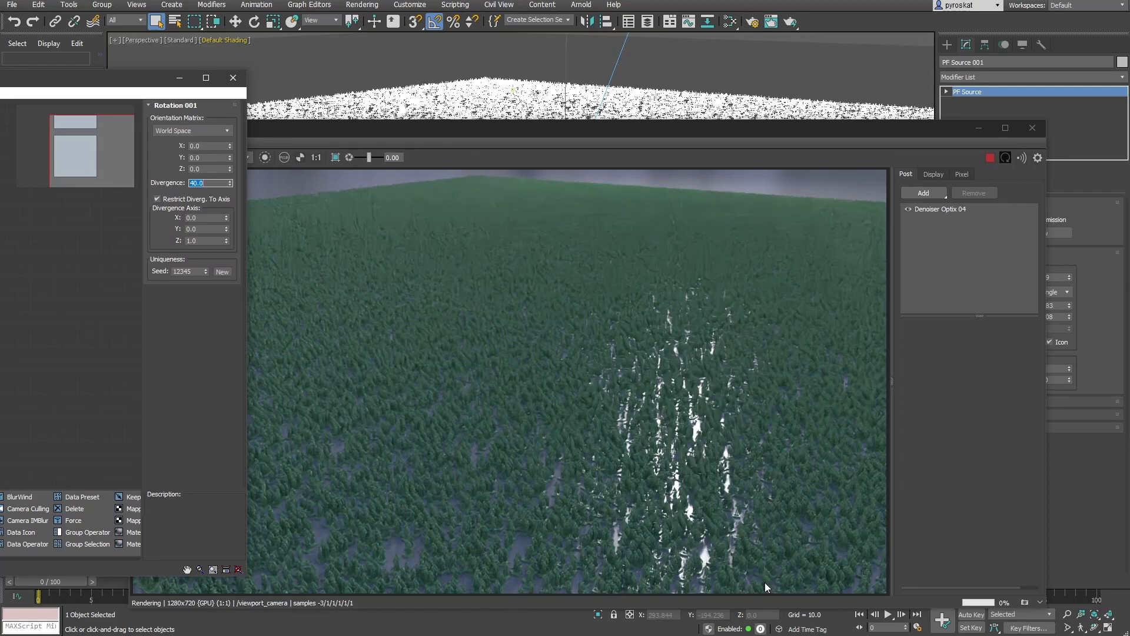
mouse_move(676, 488)
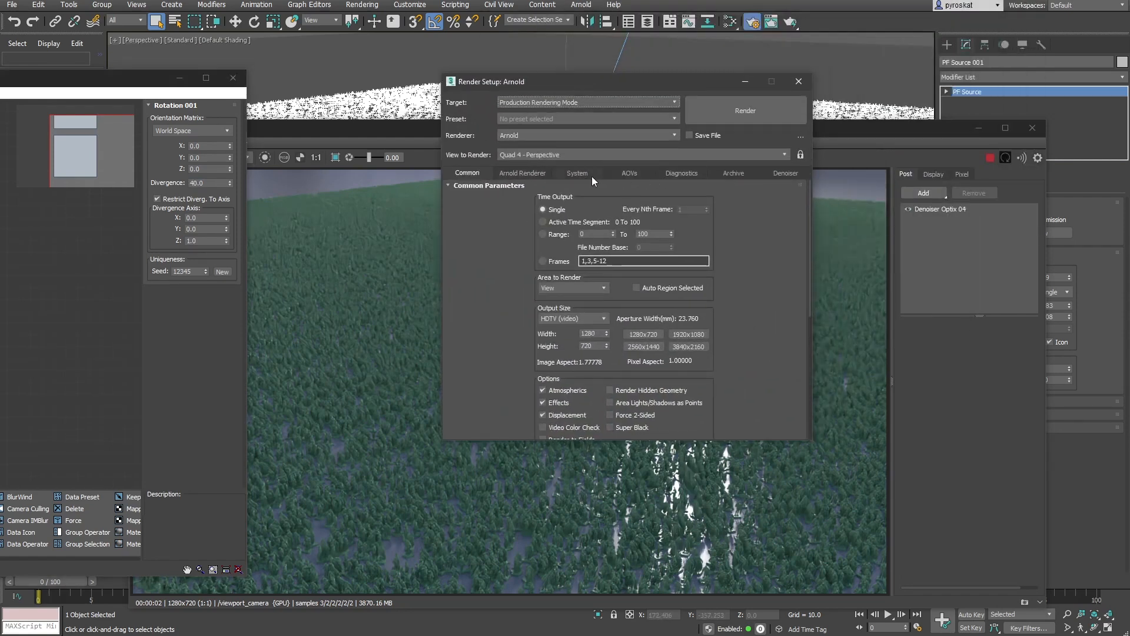
Set the Arnold Render Device to CPU in the System settings and re-render
click(577, 173)
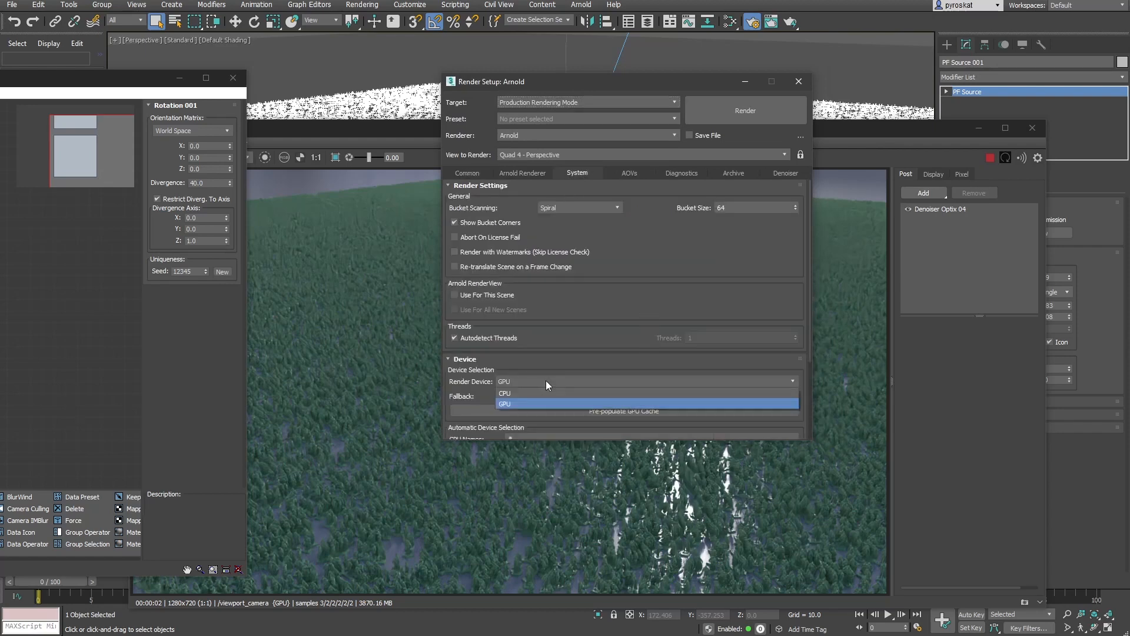
click(505, 393)
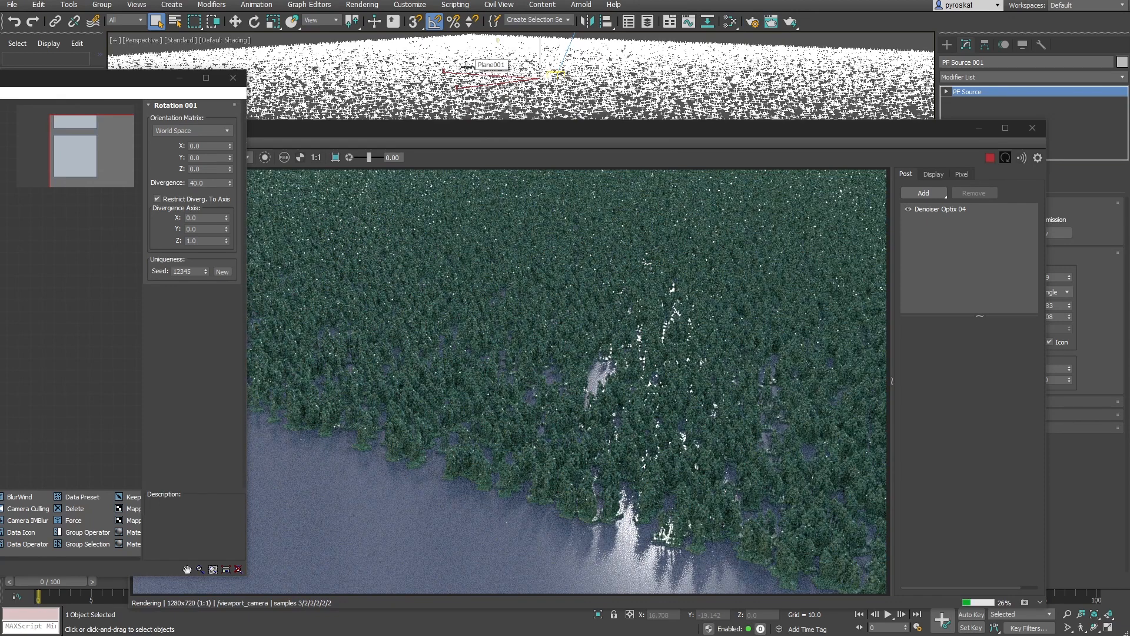
mouse_move(669, 259)
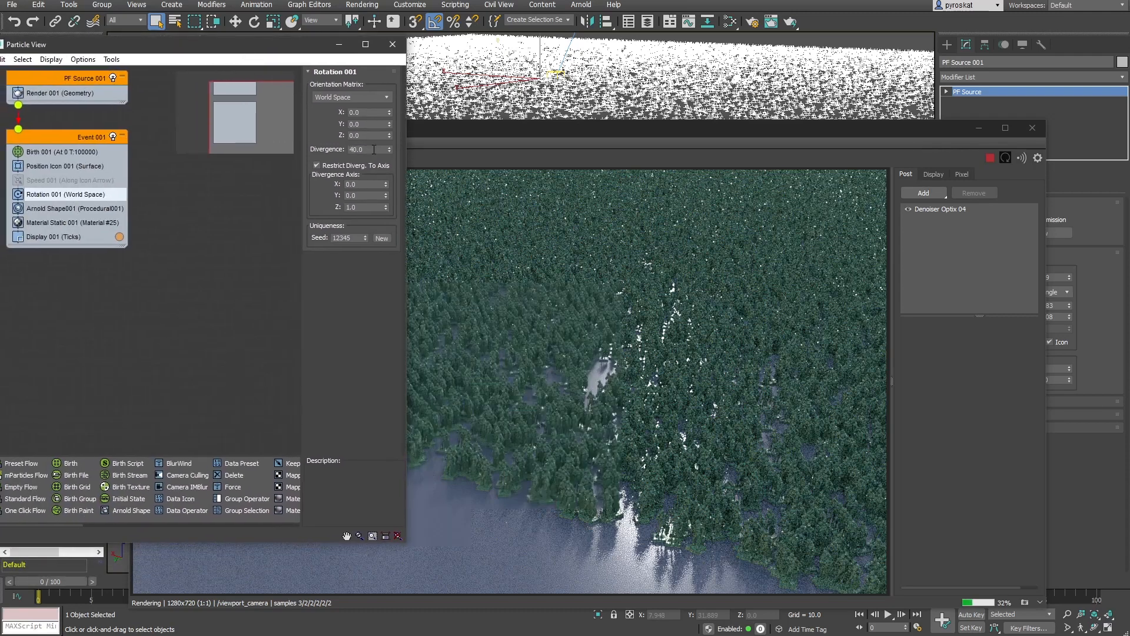
Set Rotation 001's Divergence value to 120.0 in Particle View
triple_click(358, 149)
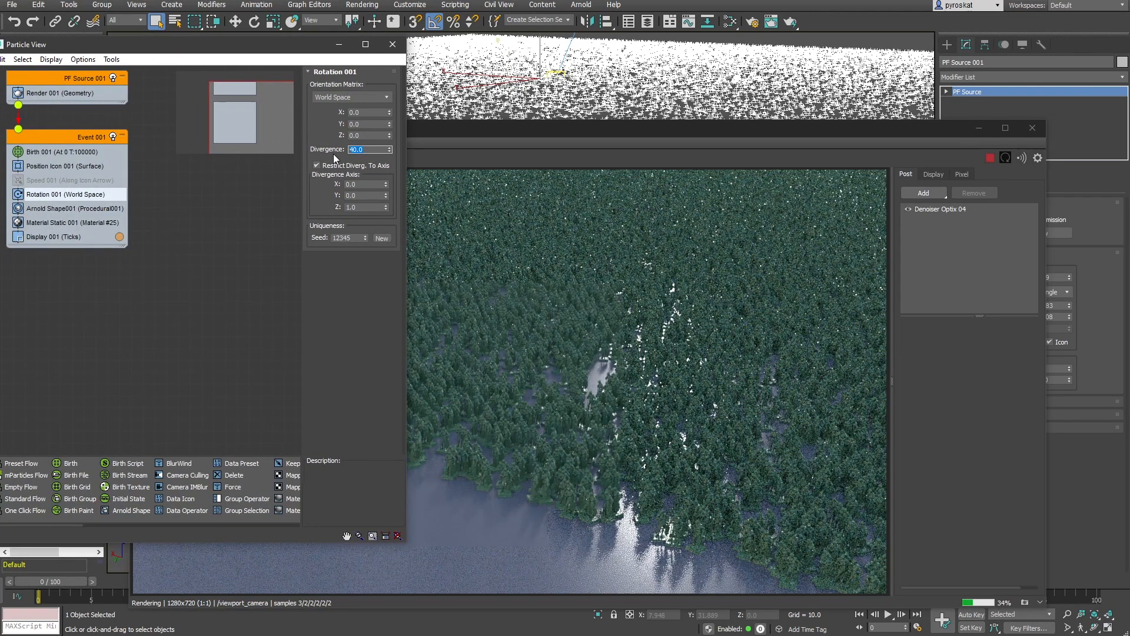
text(120.0)
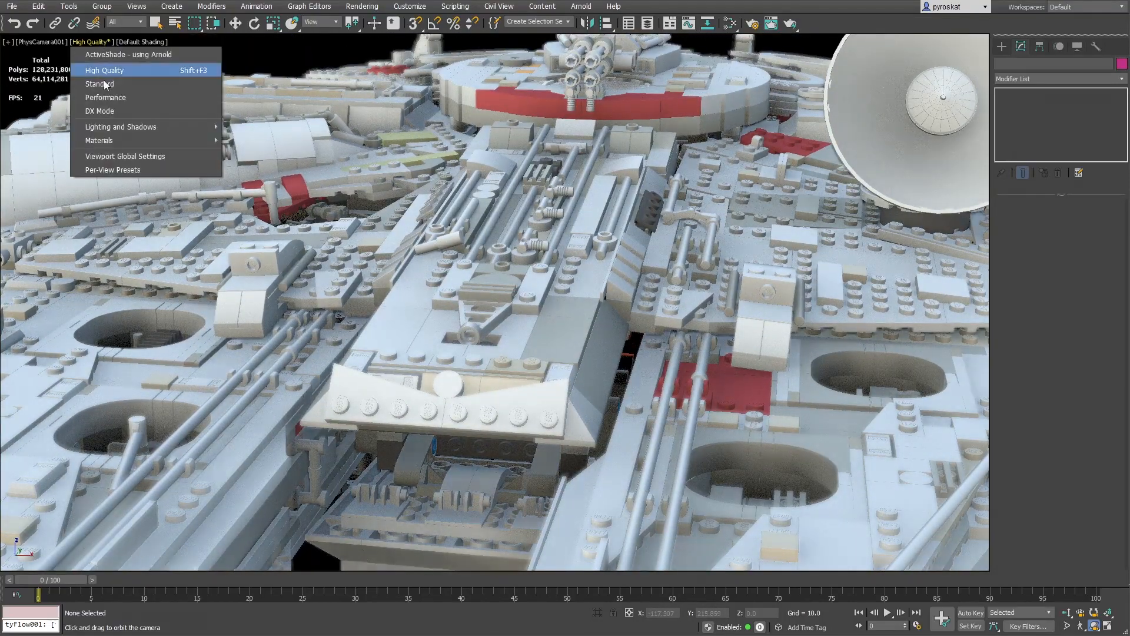
Switch the viewport to Standard shading and orbit around the spaceship's hull
click(100, 84)
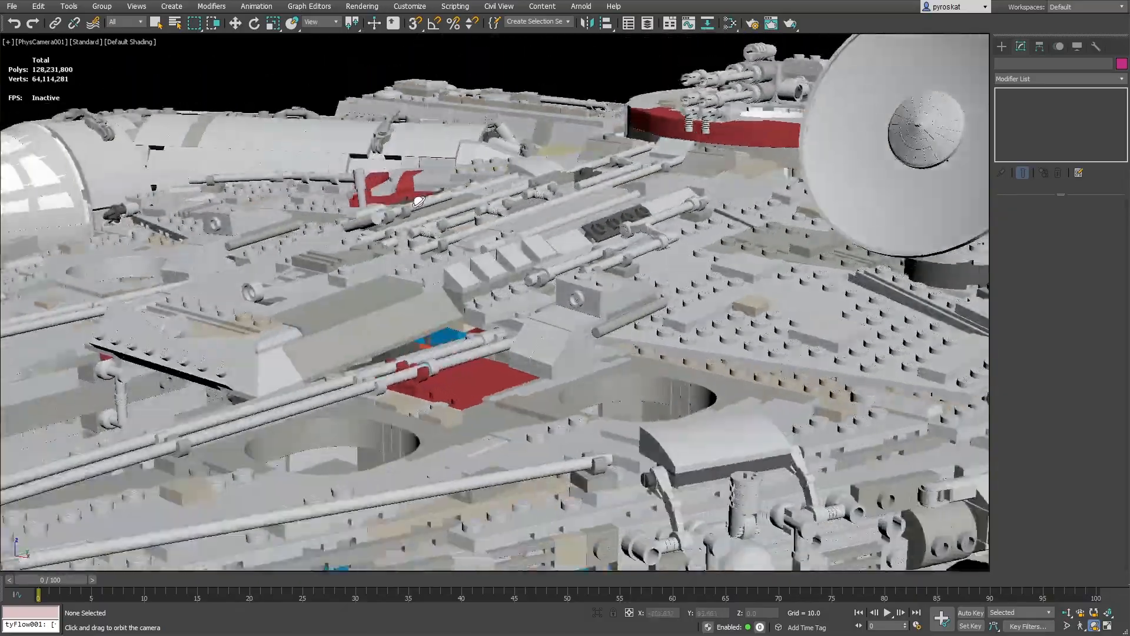
drag(418, 198, 451, 184)
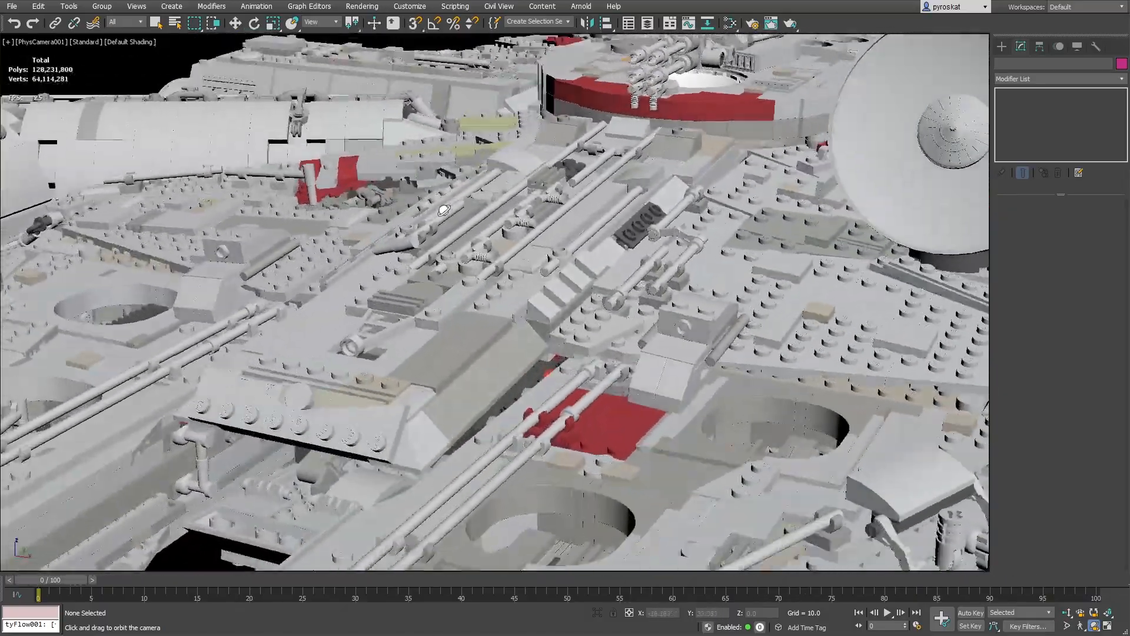
drag(444, 209, 436, 220)
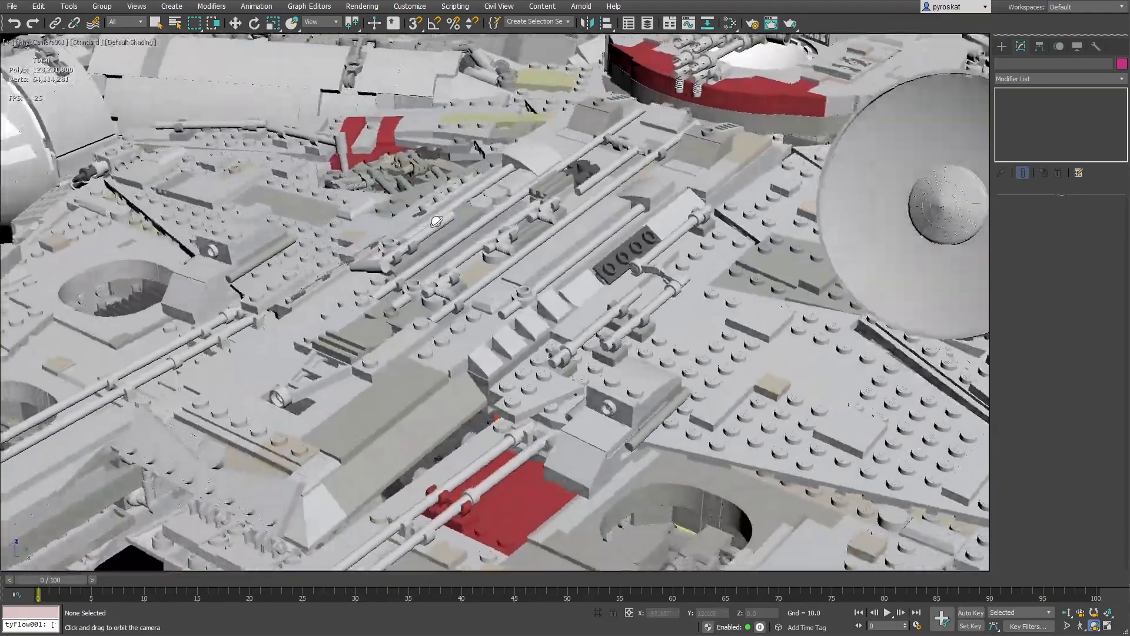
drag(432, 220, 421, 201)
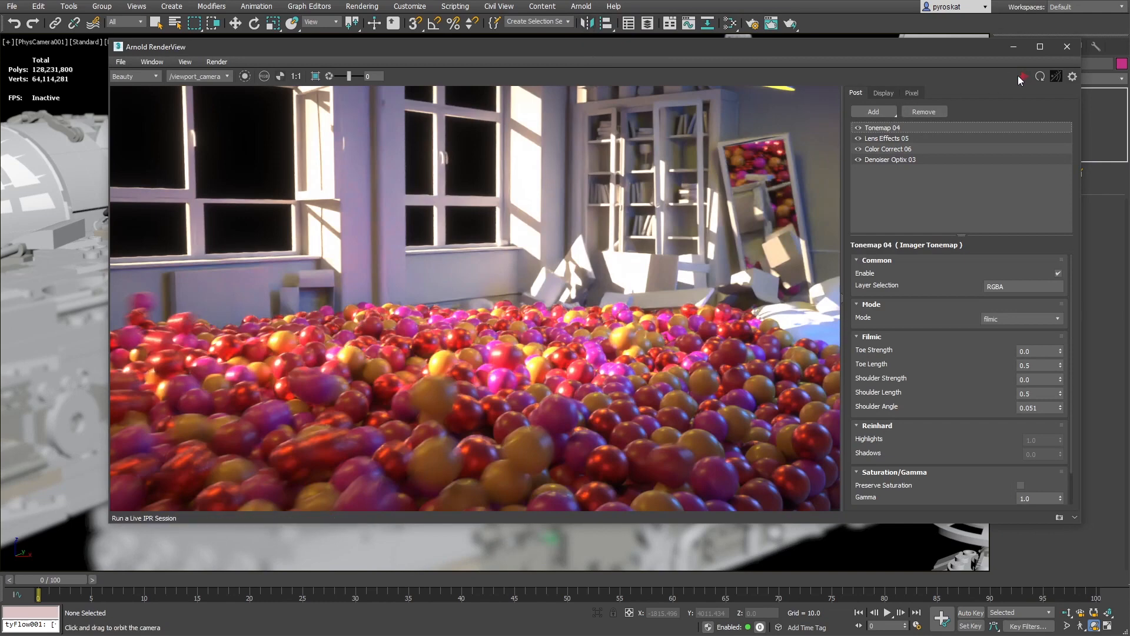
Start the Arnold IPR render of the current camera view in RenderView
click(1040, 76)
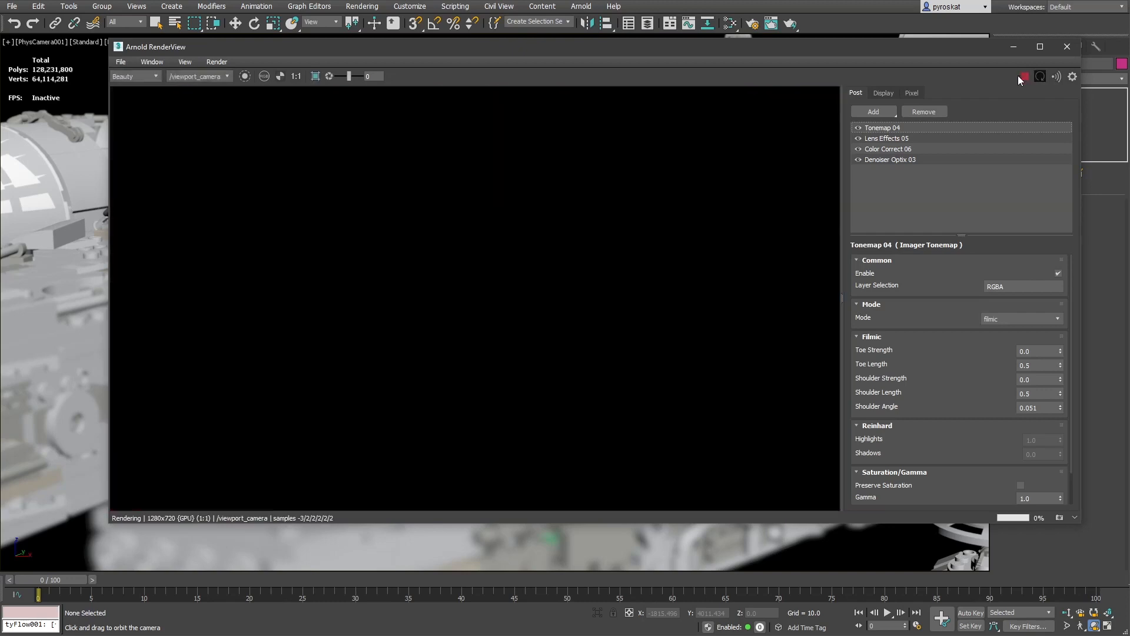
mouse_move(1022, 78)
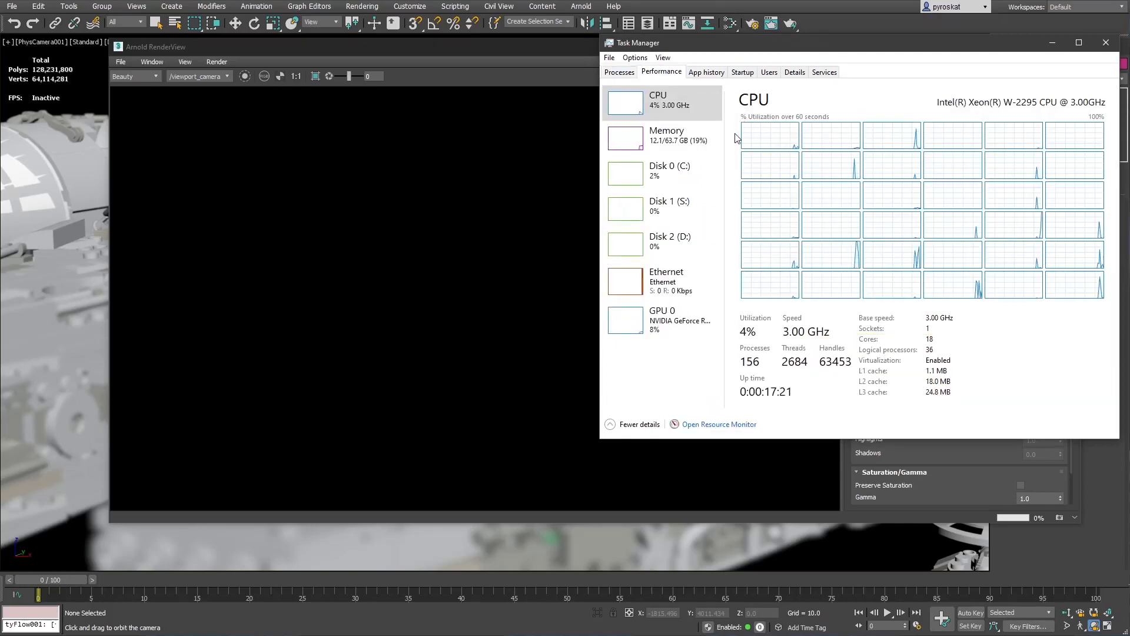
Show the GPU 0 performance graphs in Task Manager during the render
click(660, 319)
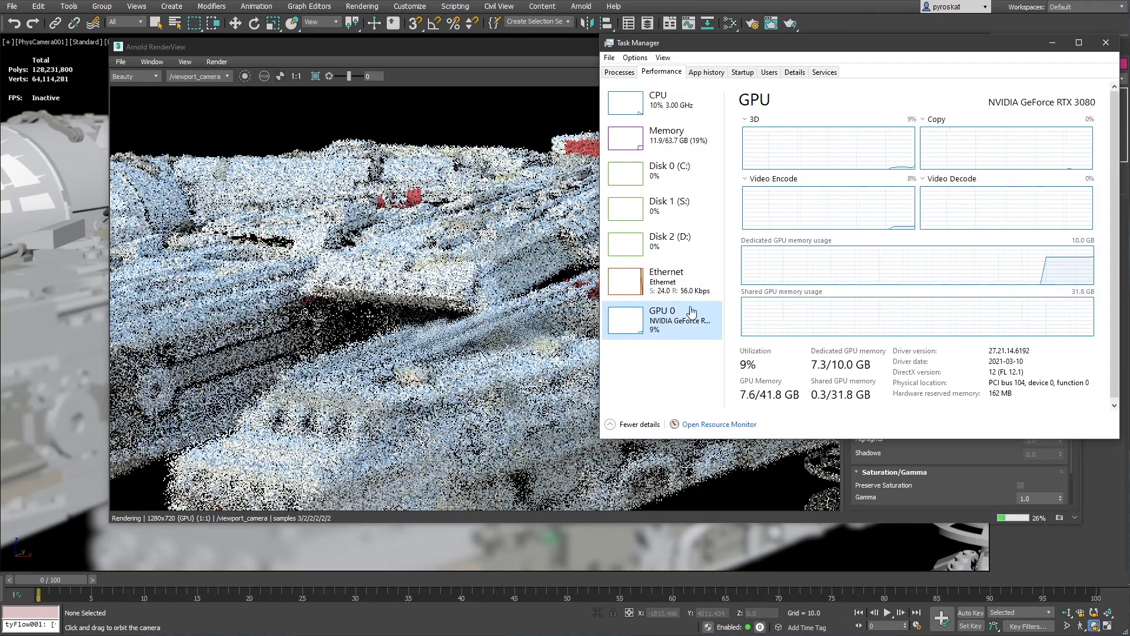
mouse_move(846, 266)
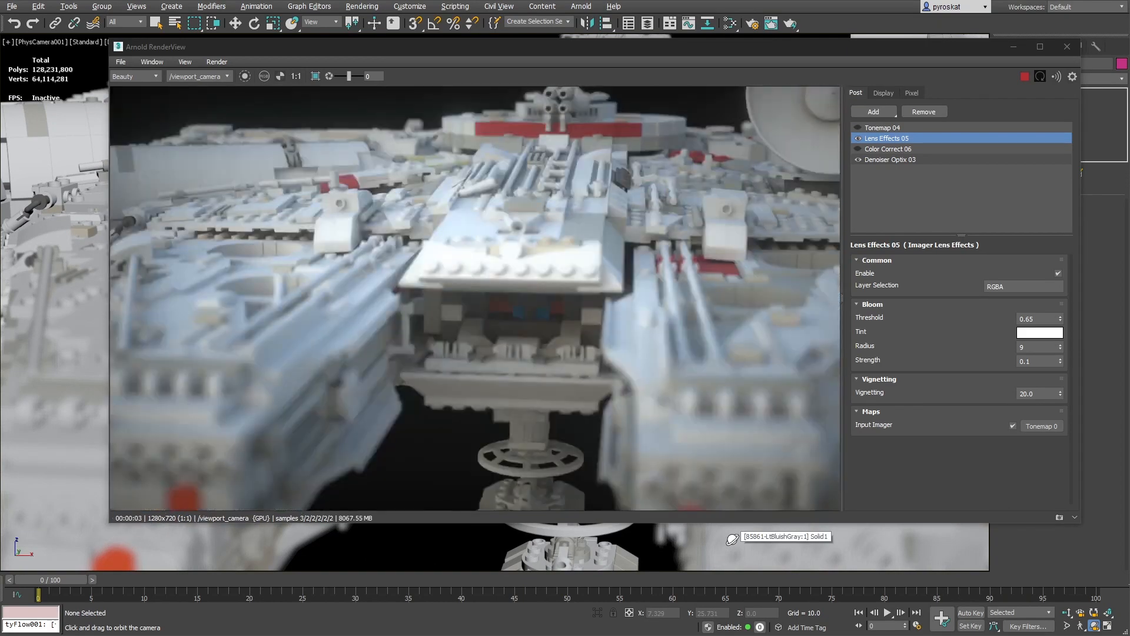
mouse_move(692, 545)
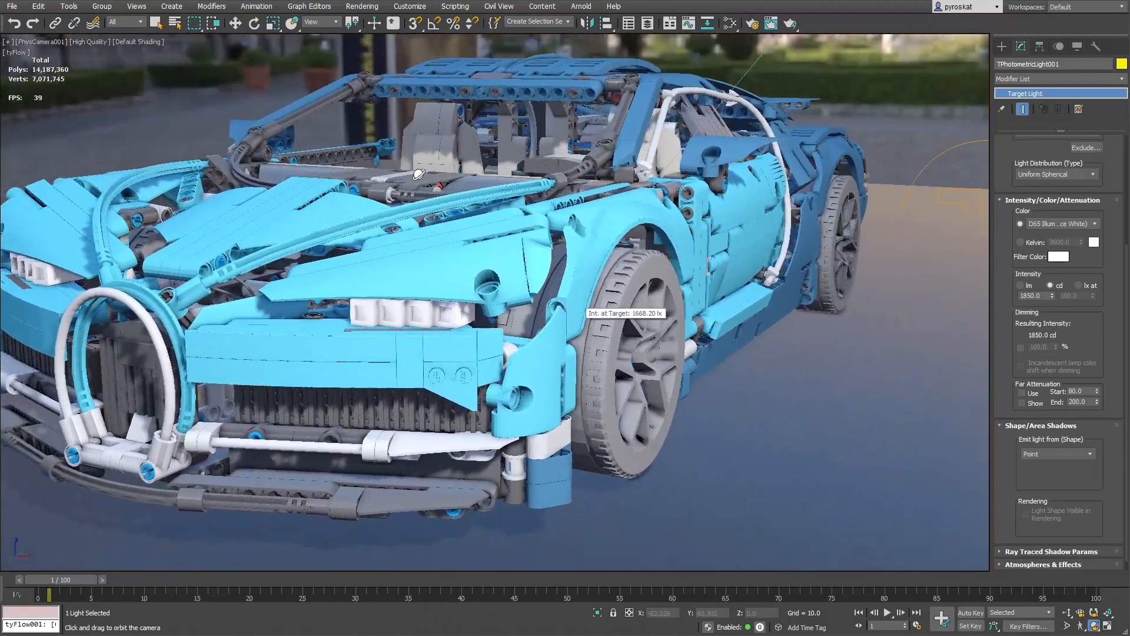
Scrub the brick-car animation to a later frame and orbit around the scattered pieces
drag(418, 175, 411, 204)
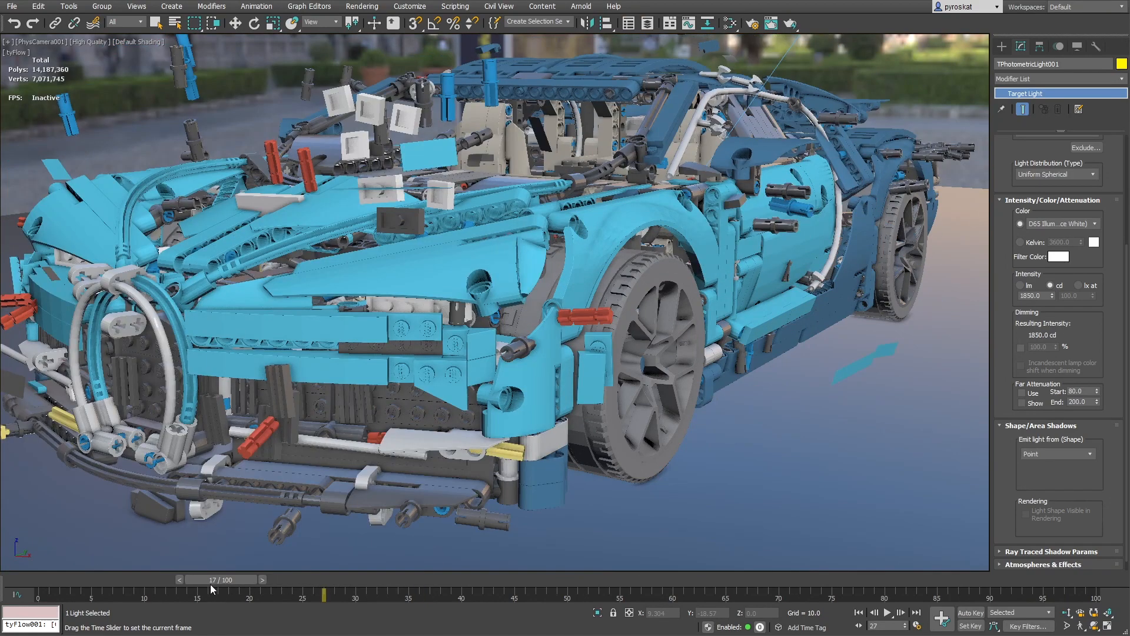
mouse_move(243, 586)
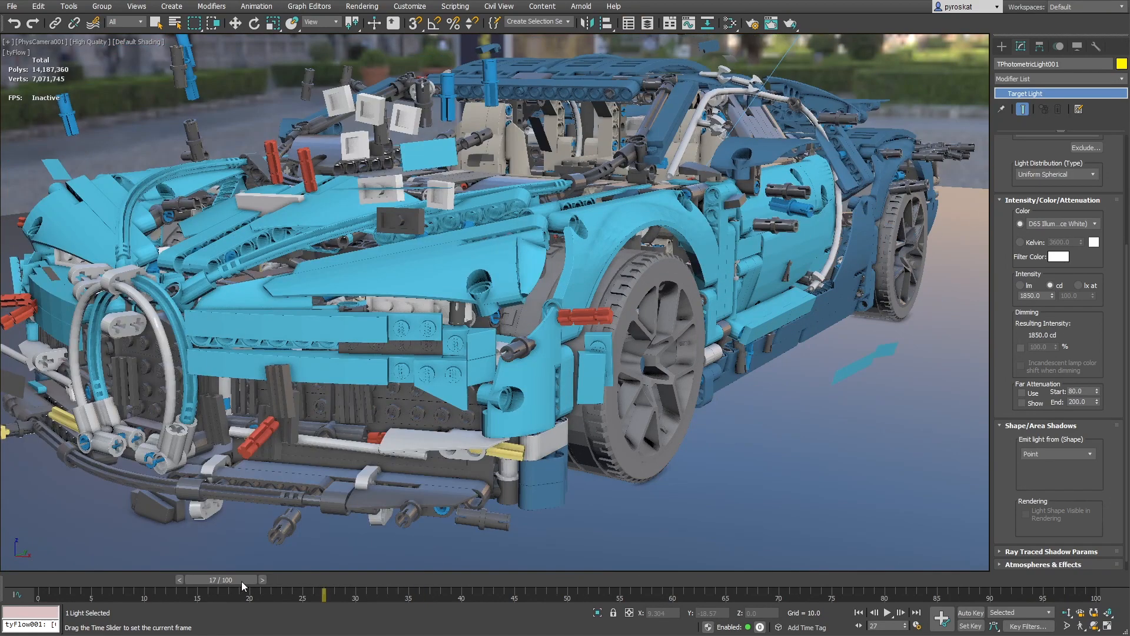
click(262, 579)
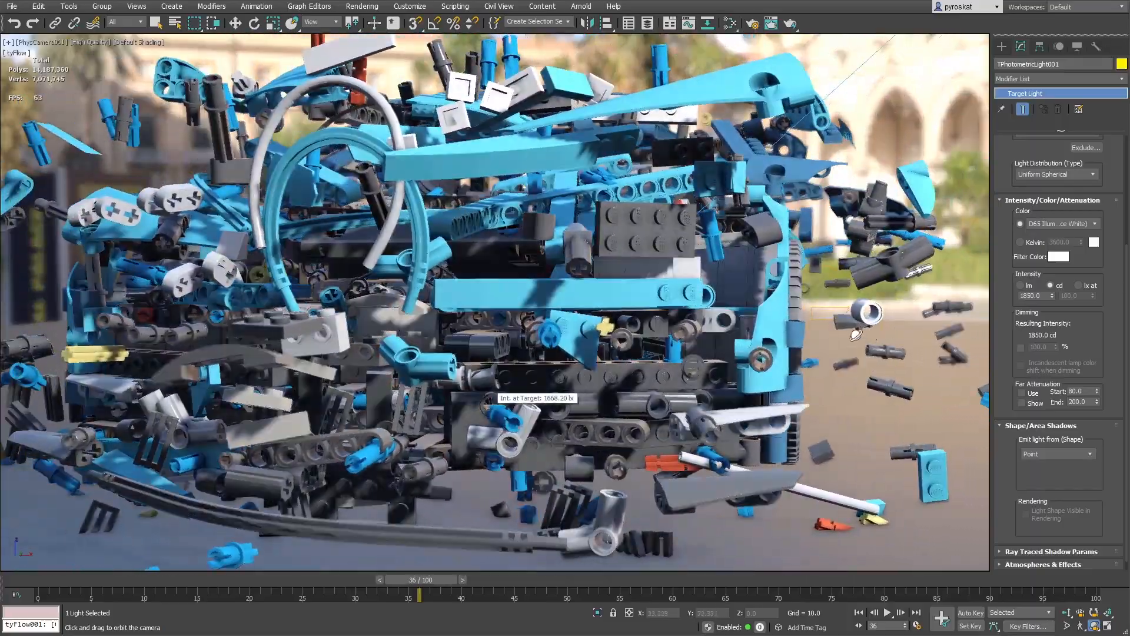
drag(505, 289, 432, 217)
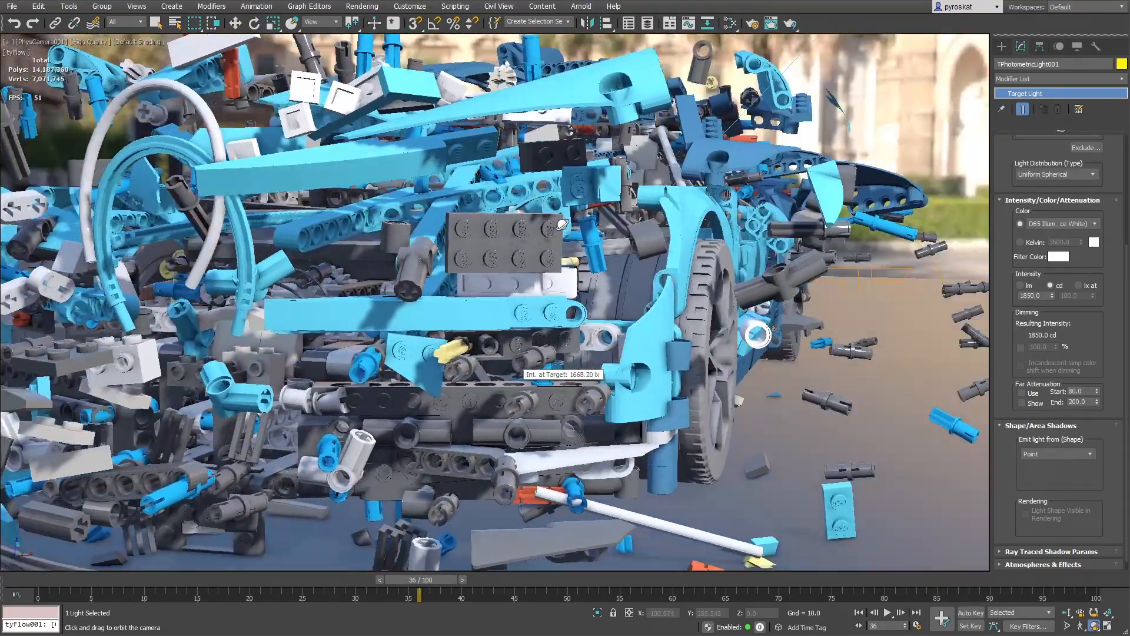
drag(505, 288, 570, 216)
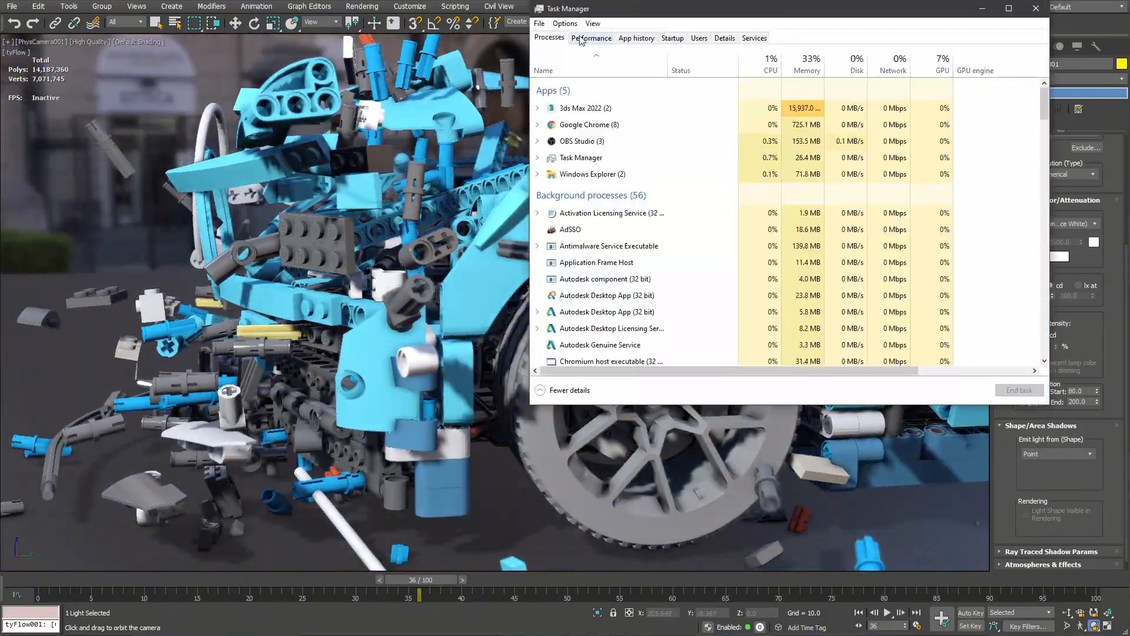
Switch between Task Manager's performance graphs and the car scene to check the load
click(591, 38)
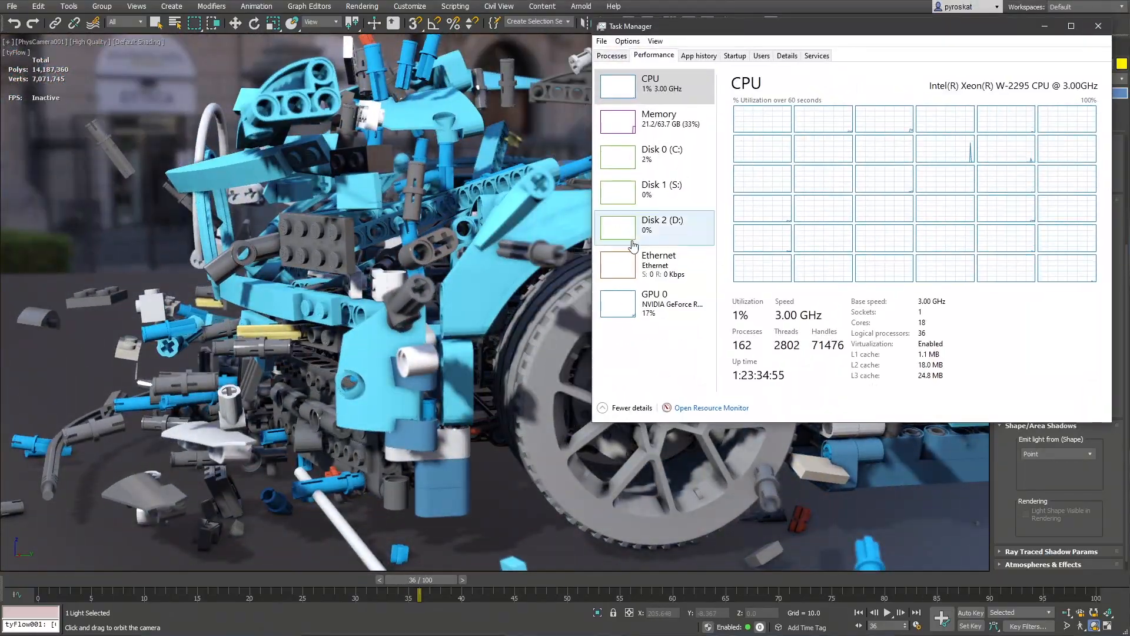
click(654, 302)
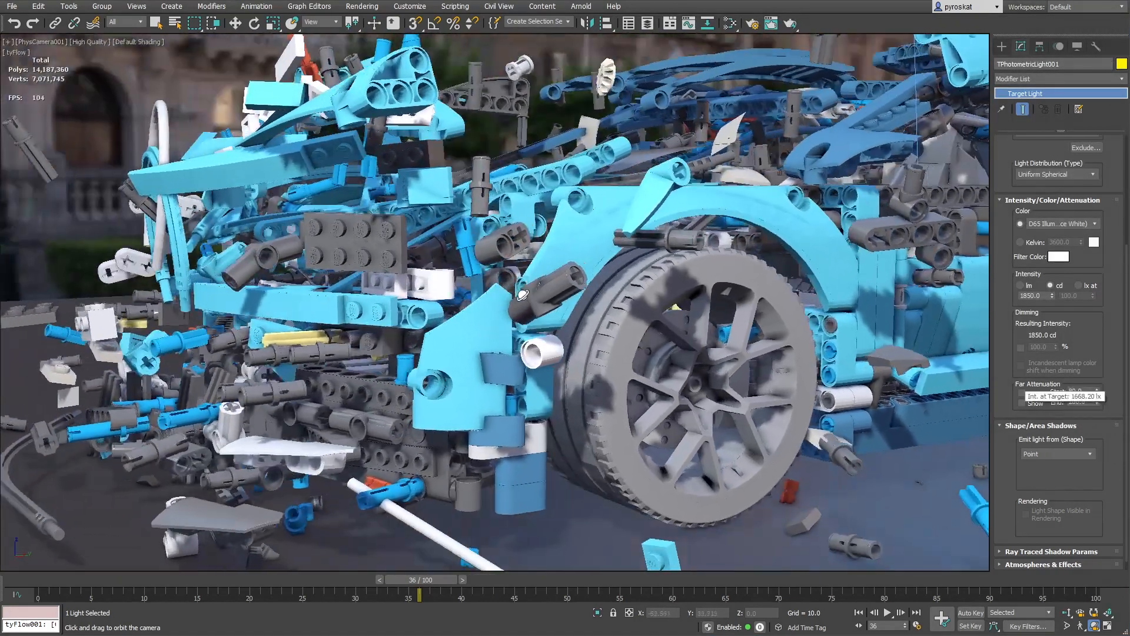
key(alt+tab)
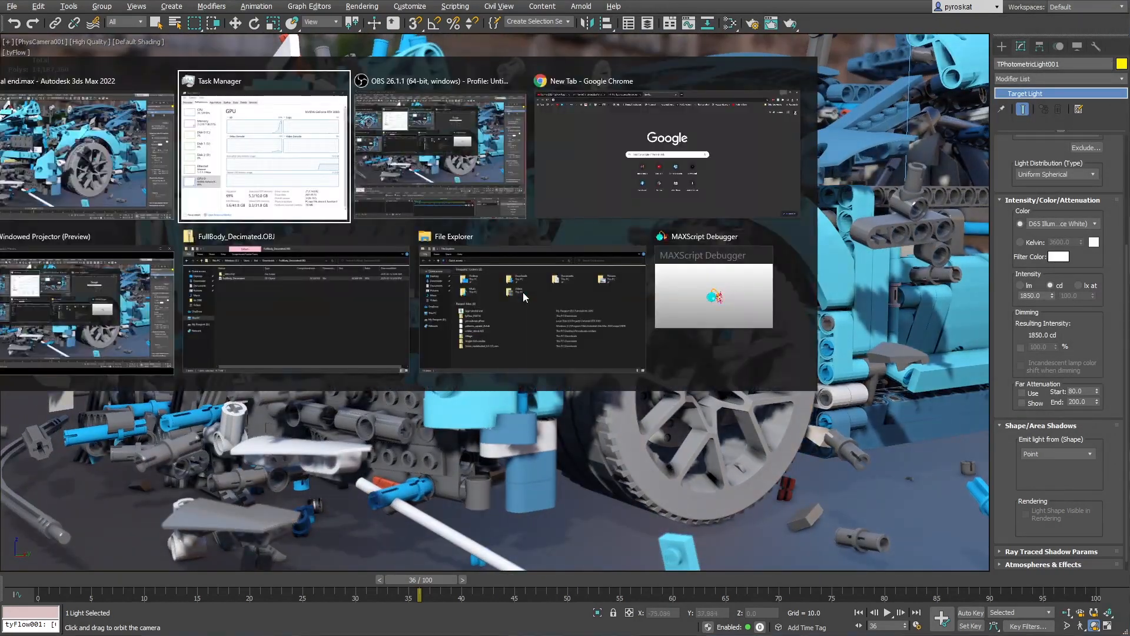
click(263, 146)
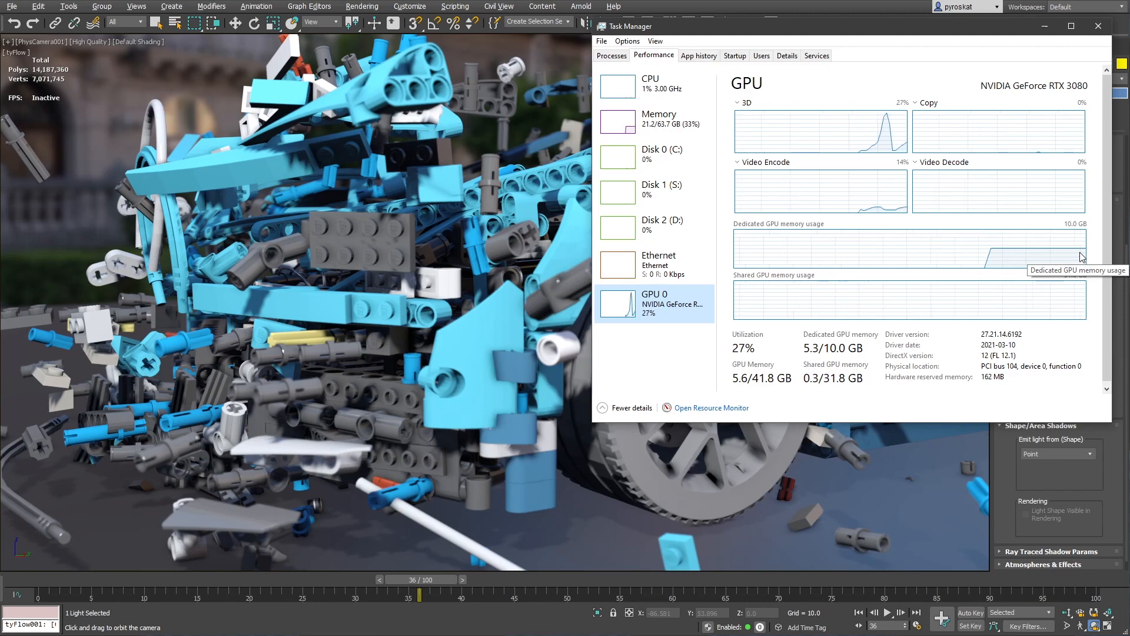
mouse_move(804, 316)
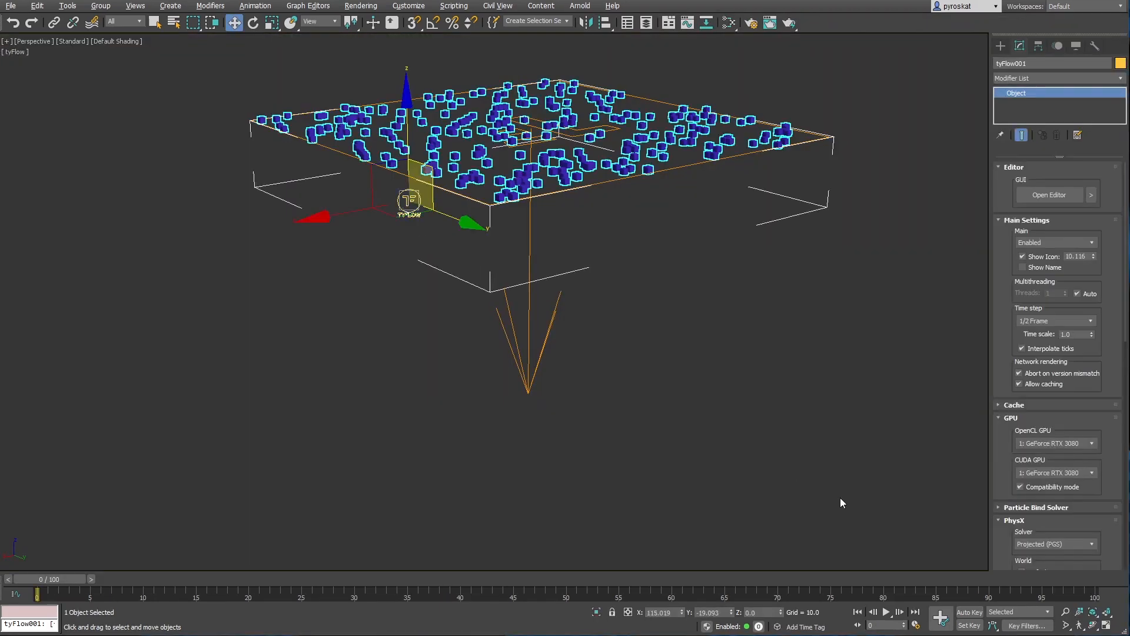
mouse_move(353, 597)
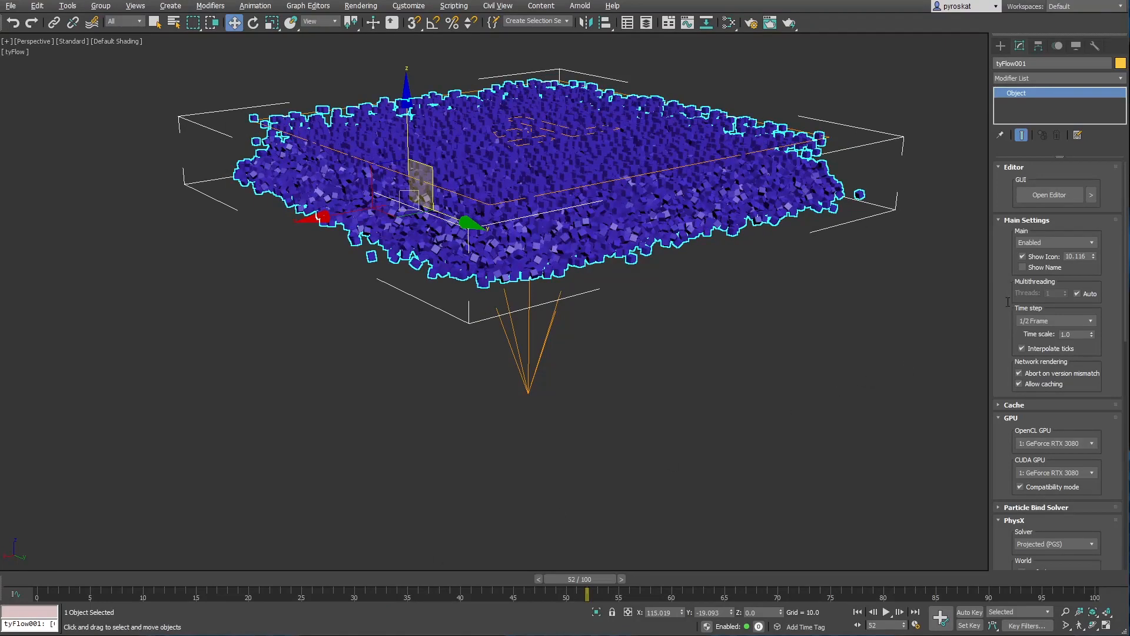
Enable CUDA for the tyFlow PhysX simulation in the Main Settings rollout
scroll(down, 3)
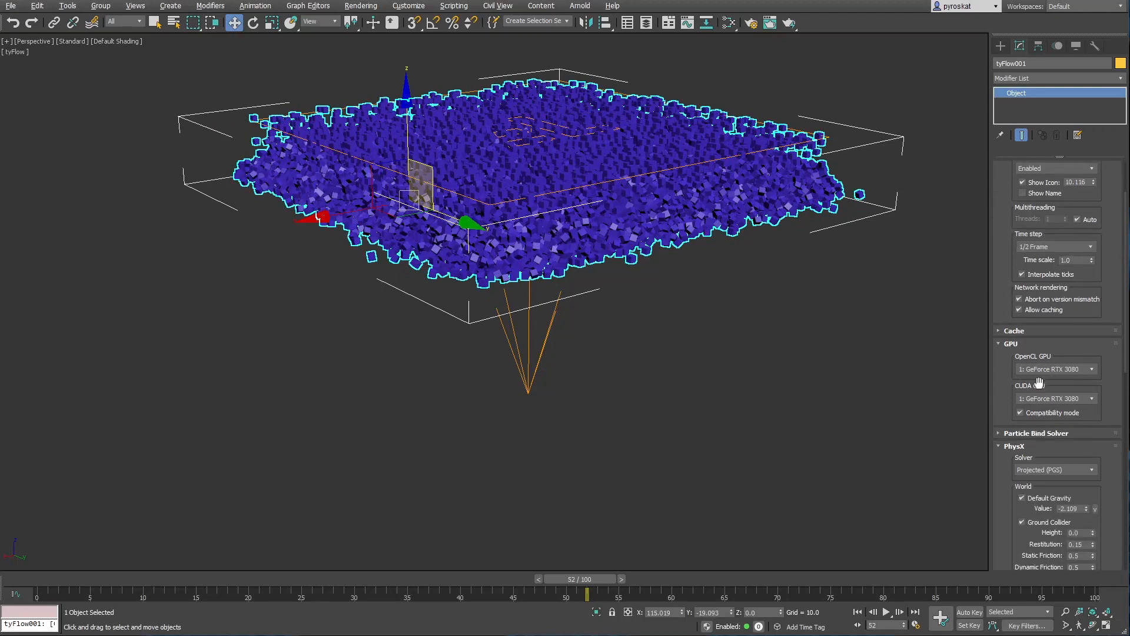
scroll(down, 3)
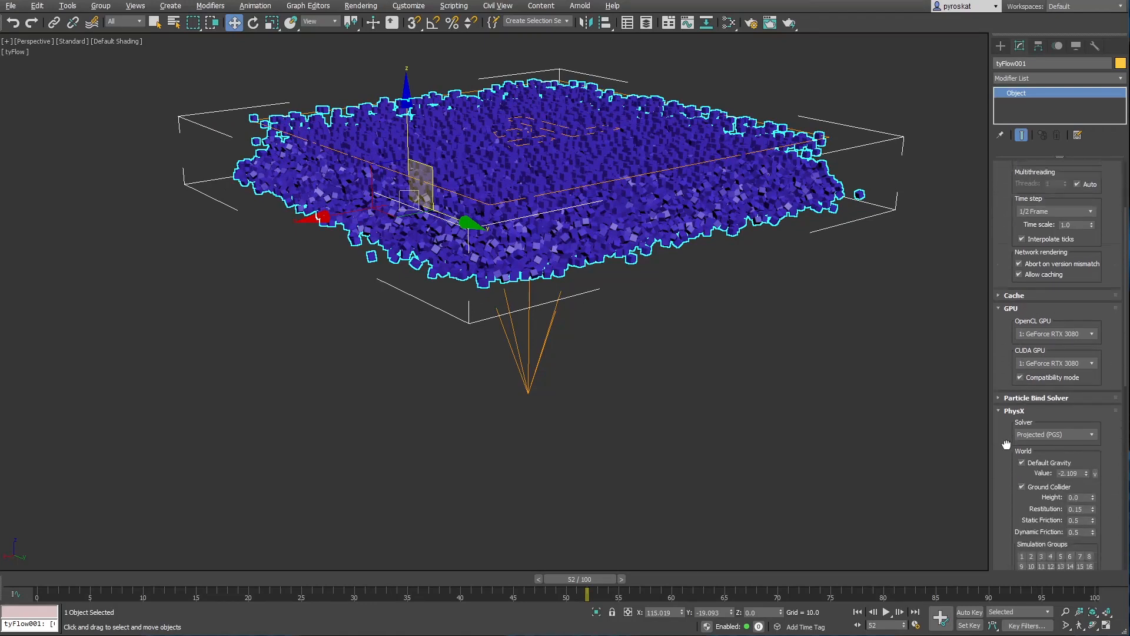
scroll(down, 3)
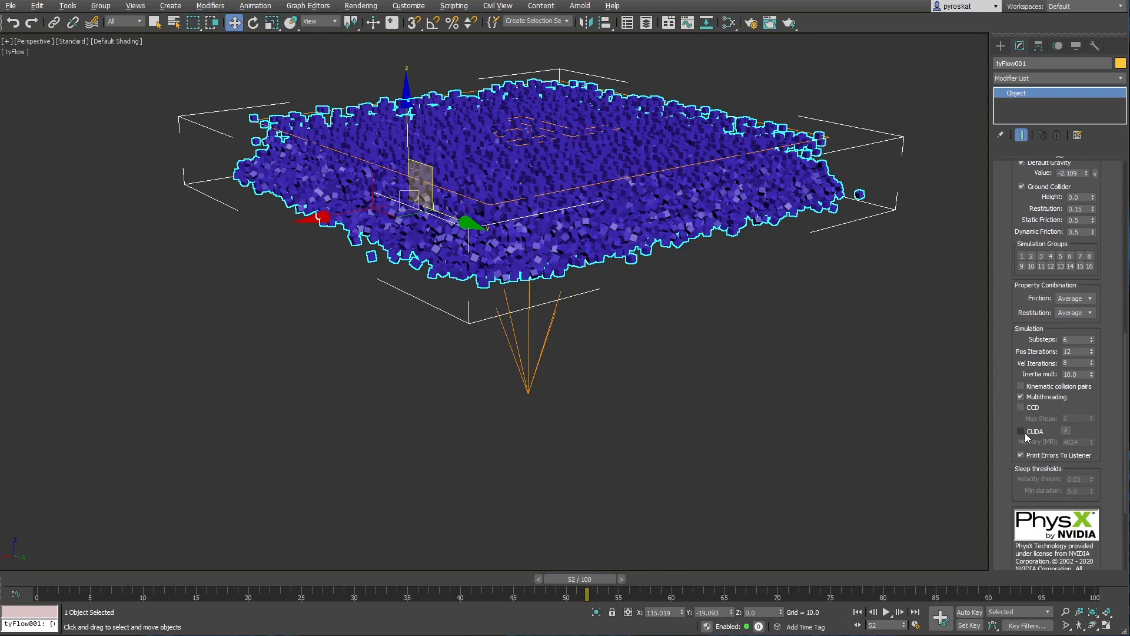
click(1021, 431)
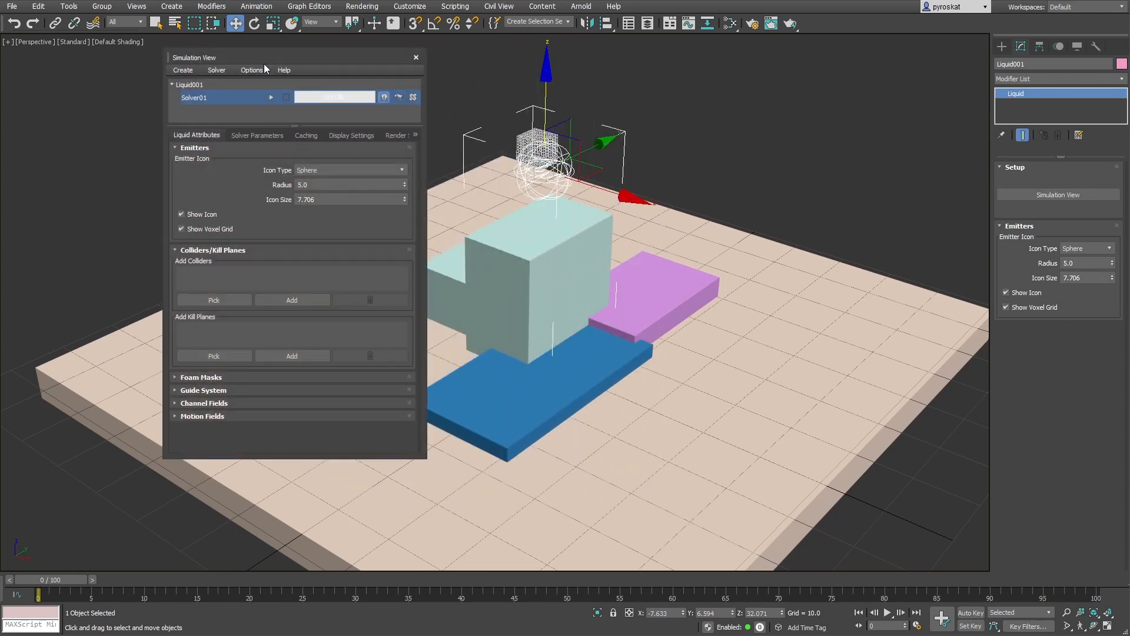
Add Box001–Box005 as liquid colliders and run the Bifrost solver
click(214, 301)
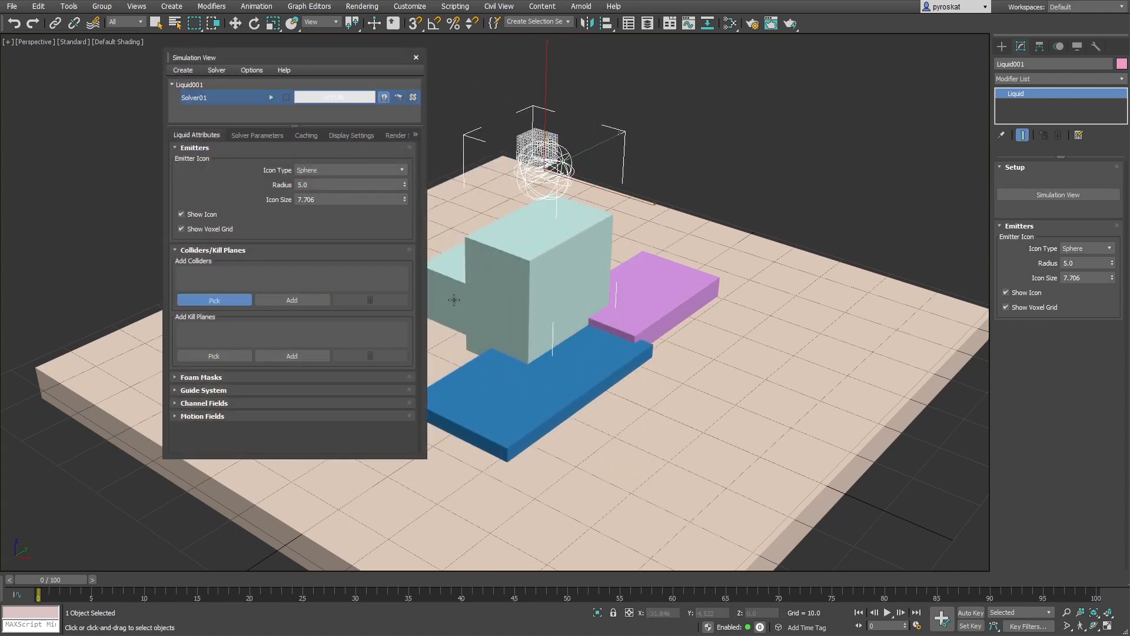
mouse_move(278, 289)
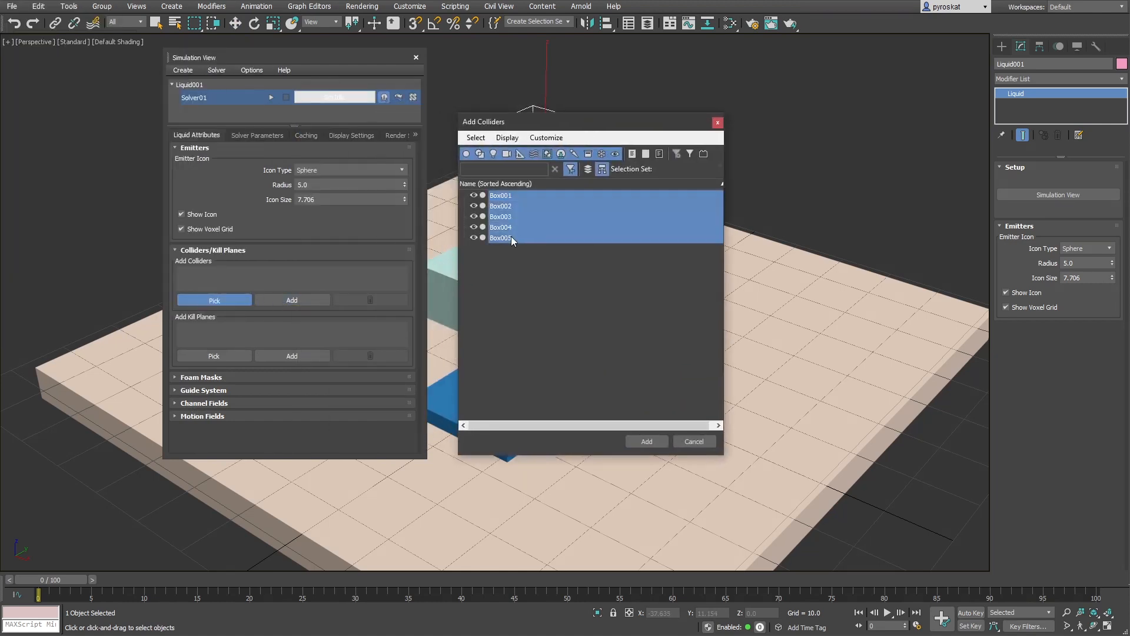
click(645, 442)
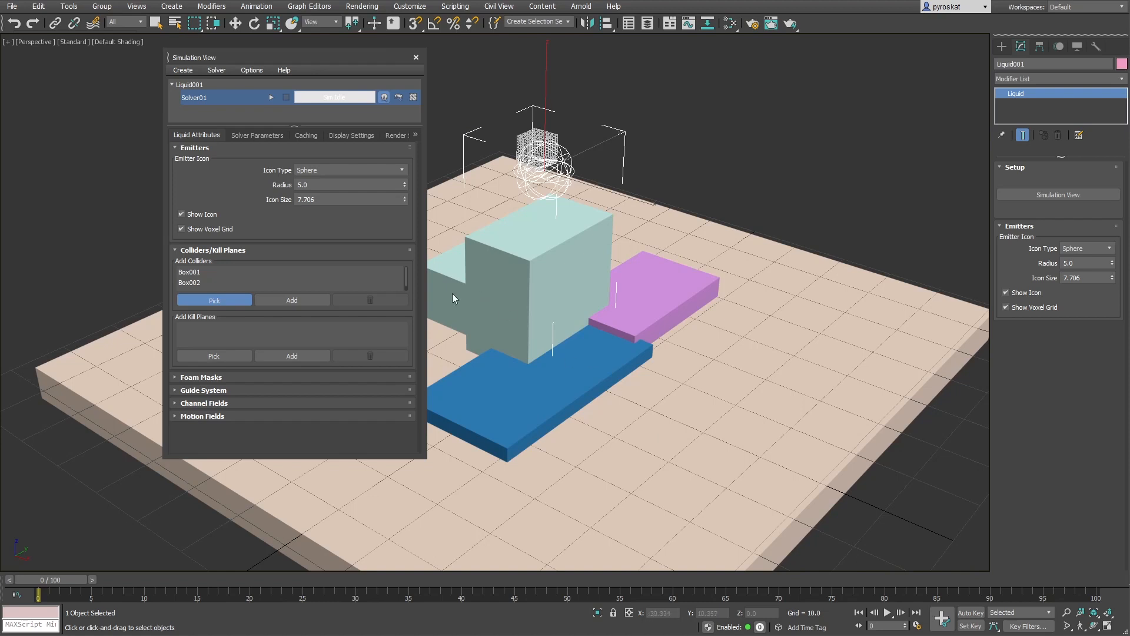
click(256, 135)
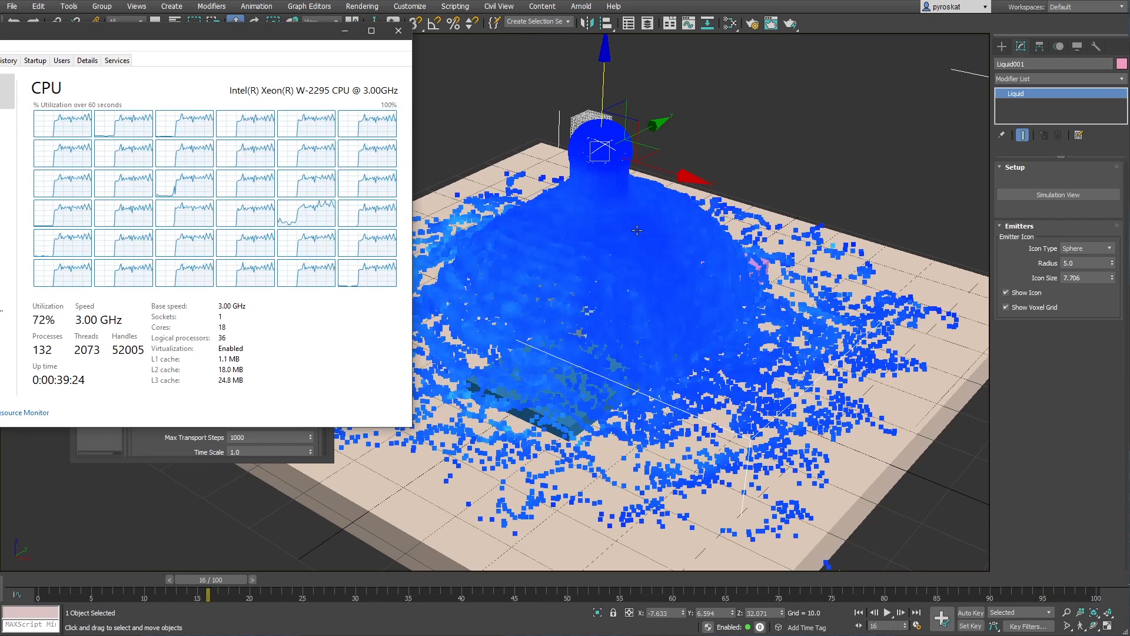
Choose a different Display Type for the liquid in the Simulation View display settings
click(262, 579)
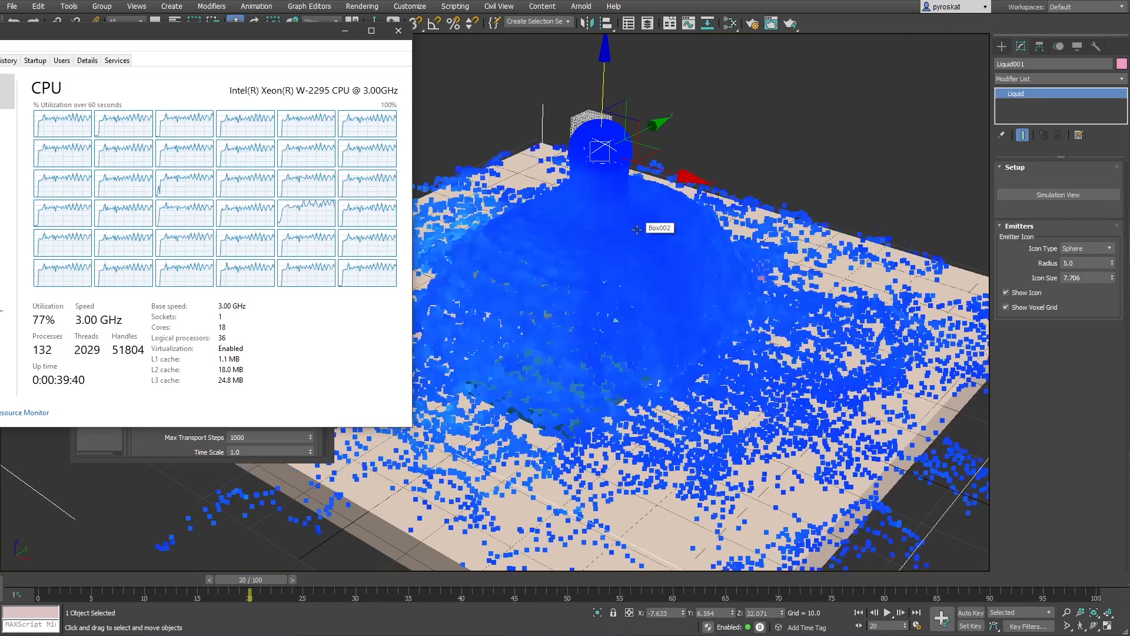
click(257, 165)
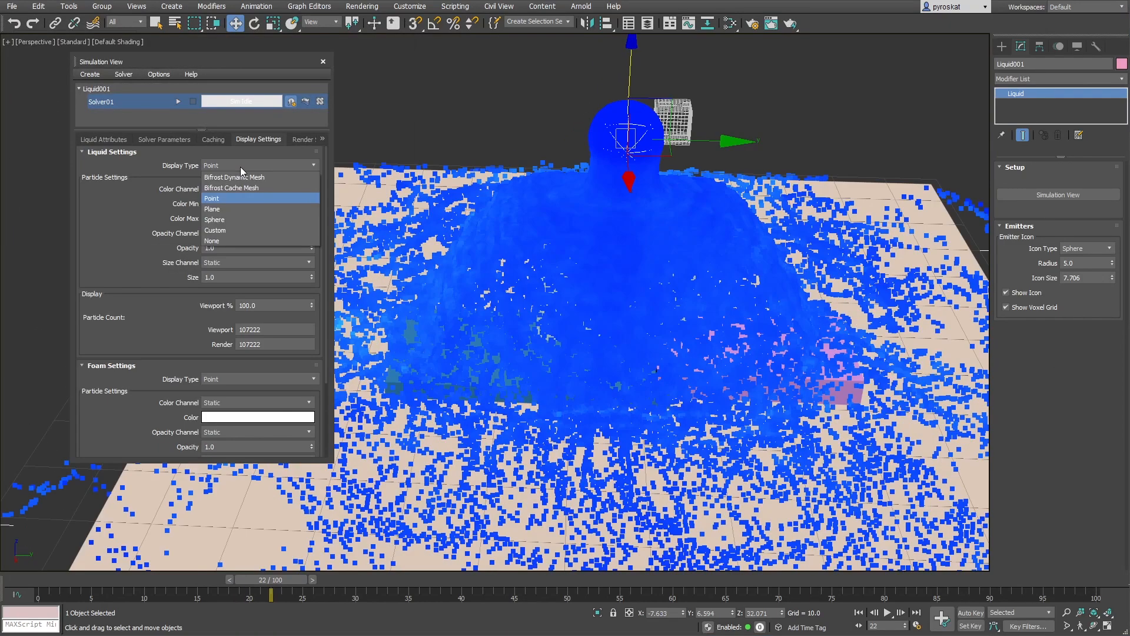
click(234, 178)
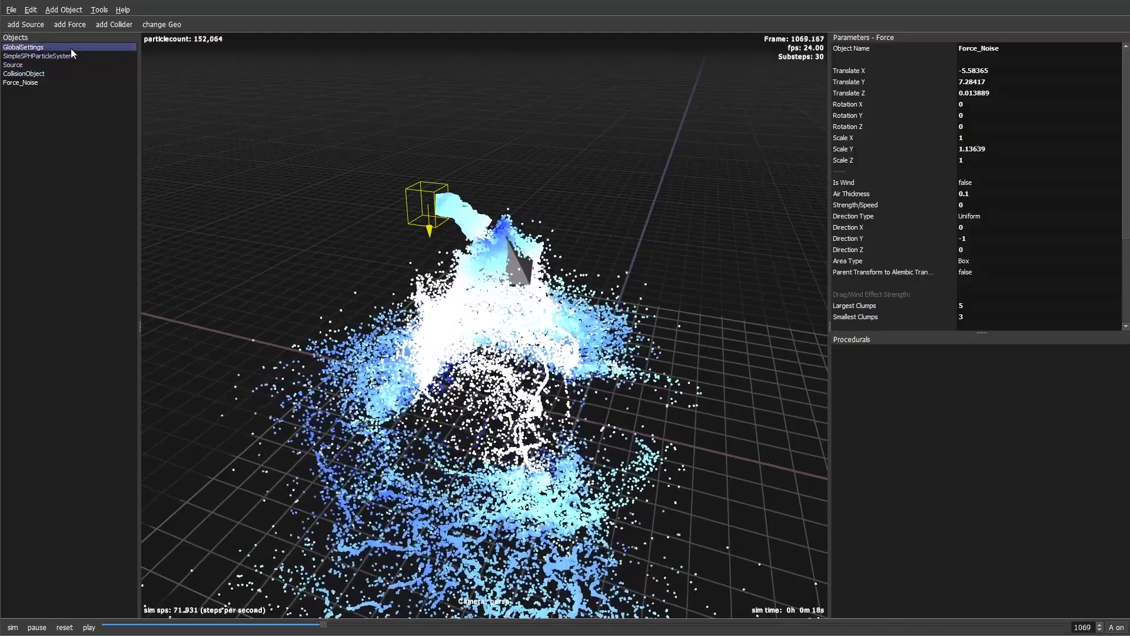
Set Point Size to 0.2 in Storm's GlobalSettings parameters
click(24, 47)
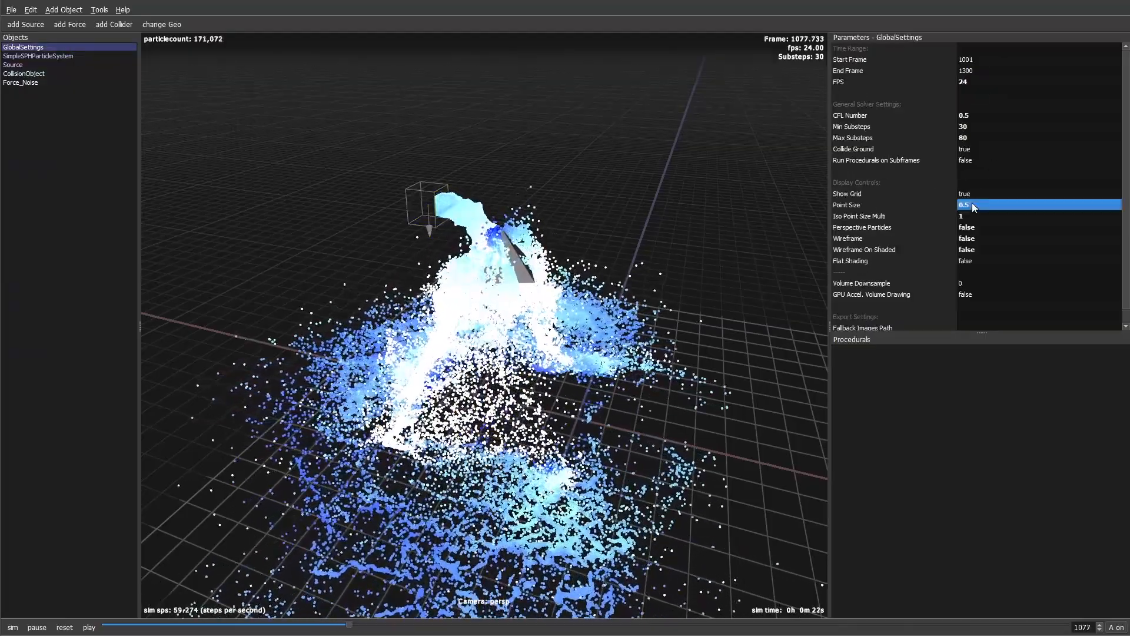
text(0.2)
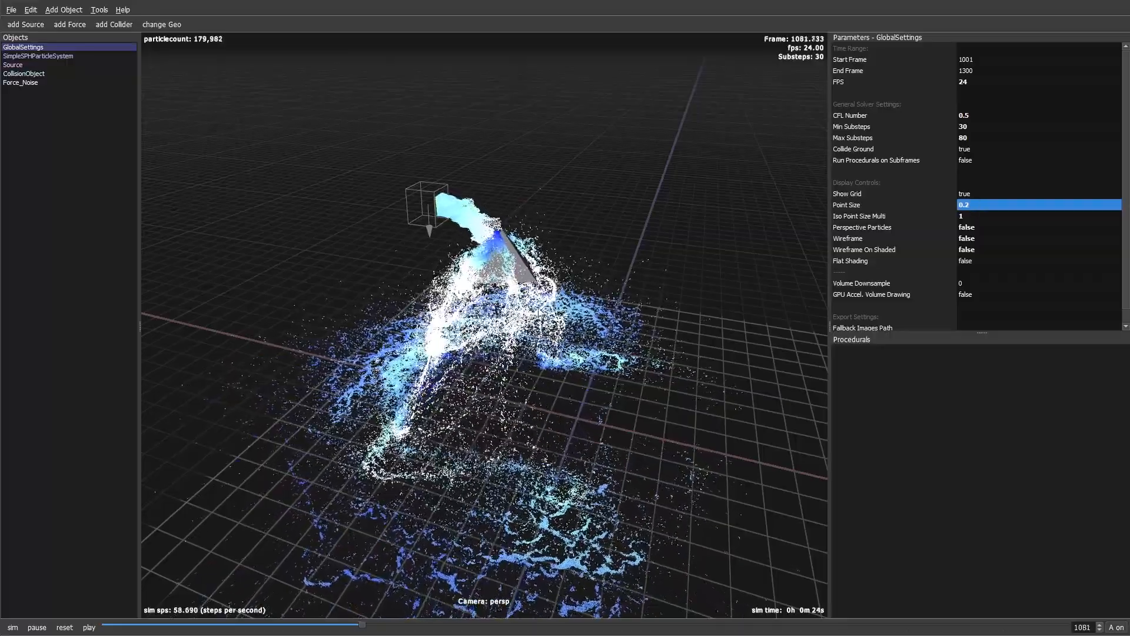